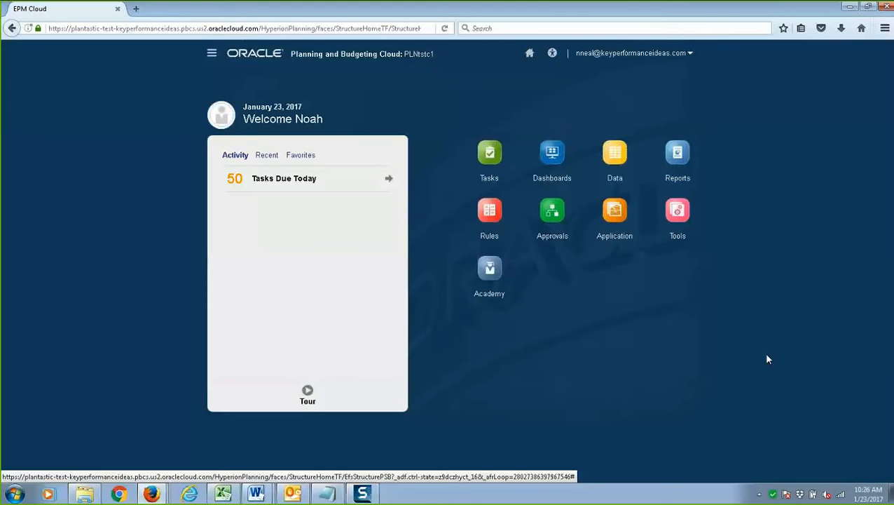
{"action": "mouse_move", "coordinate": [880, 264]}
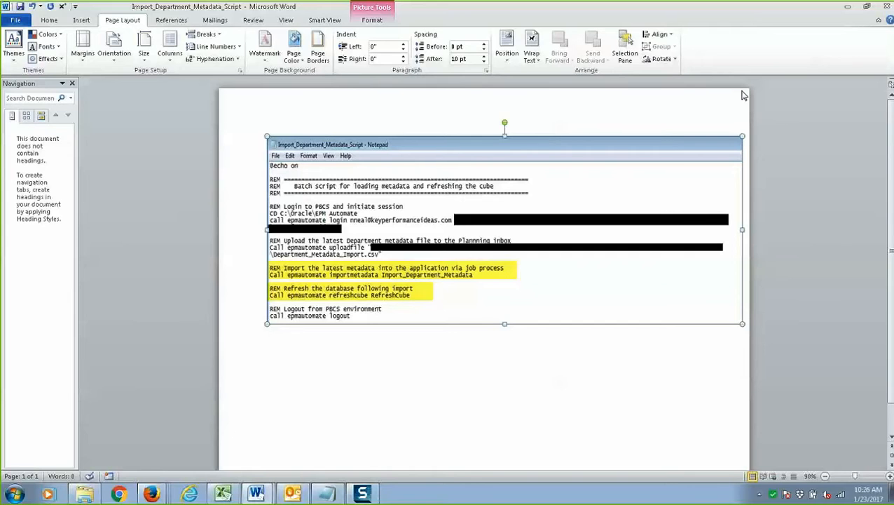
{"action": "mouse_move", "coordinate": [388, 265]}
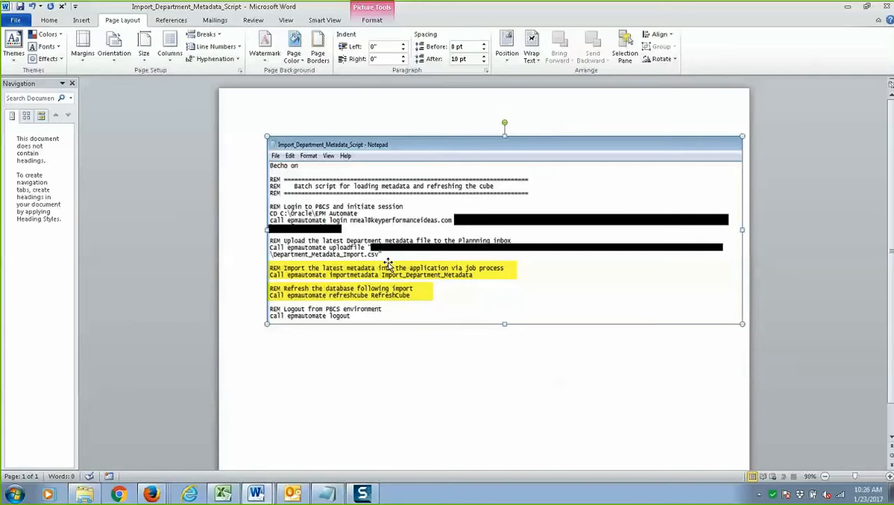
{"action": "mouse_move", "coordinate": [398, 267]}
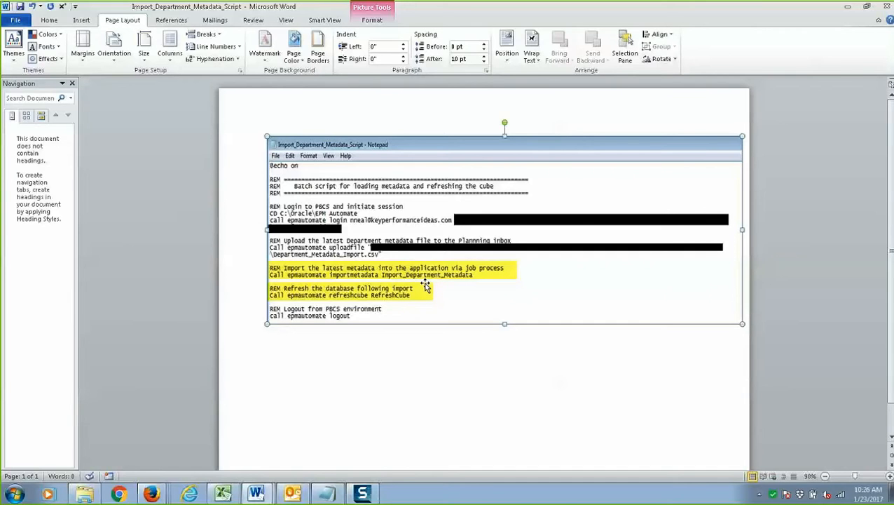
{"action": "mouse_move", "coordinate": [495, 291]}
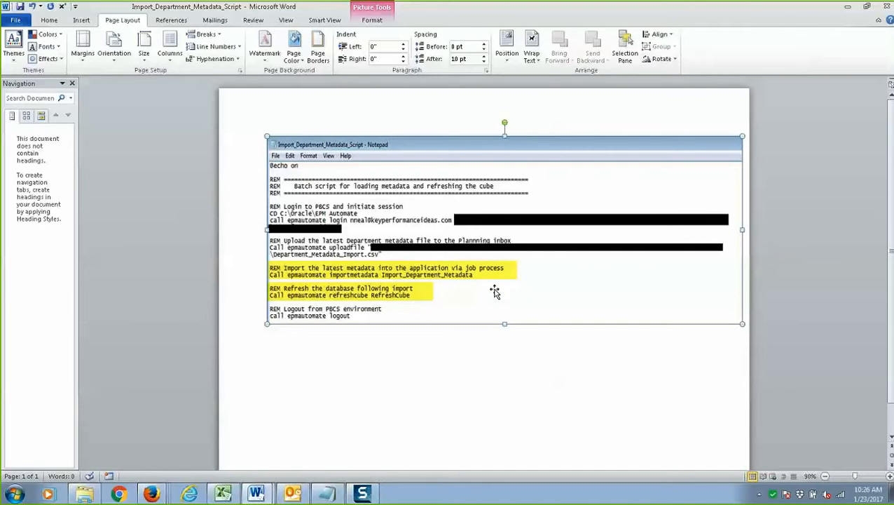
{"action": "mouse_move", "coordinate": [430, 307]}
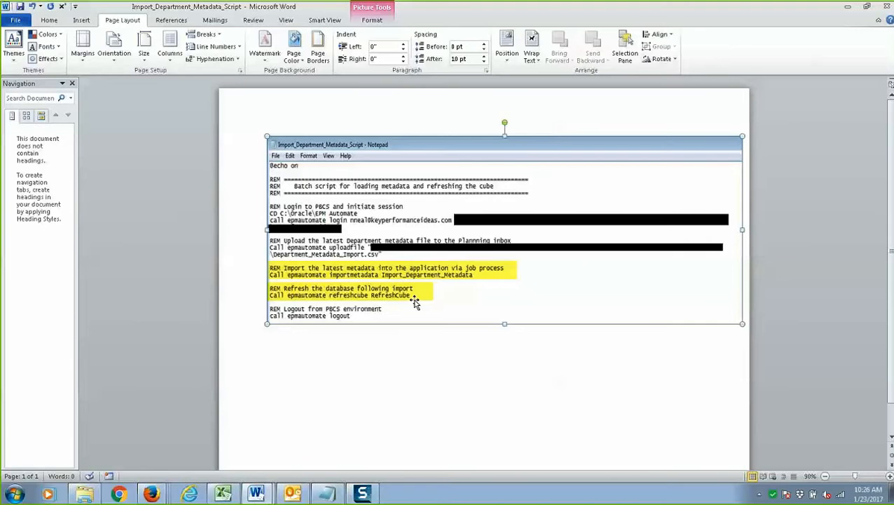
{"action": "mouse_move", "coordinate": [421, 304]}
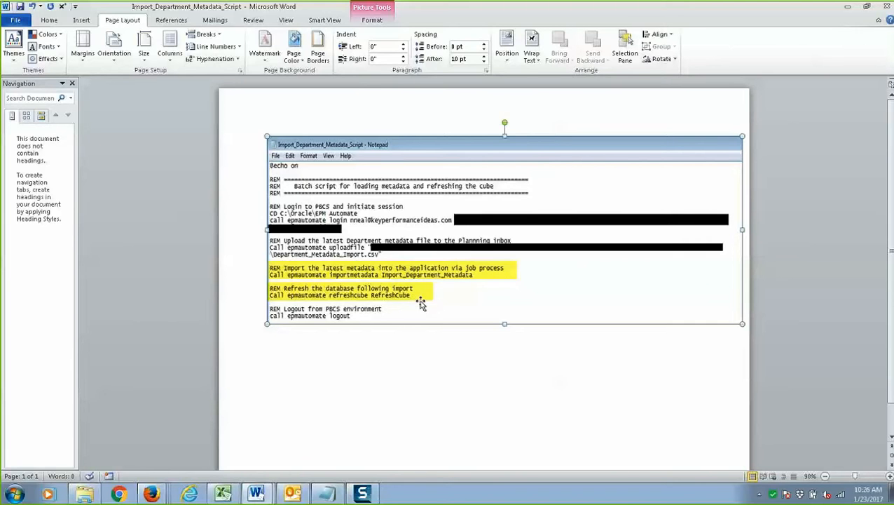
{"action": "mouse_move", "coordinate": [412, 294]}
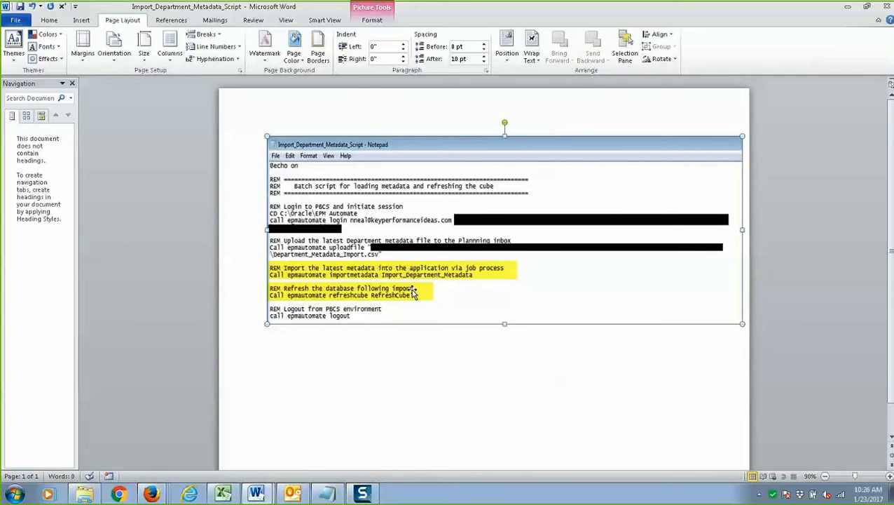
{"action": "mouse_move", "coordinate": [417, 276]}
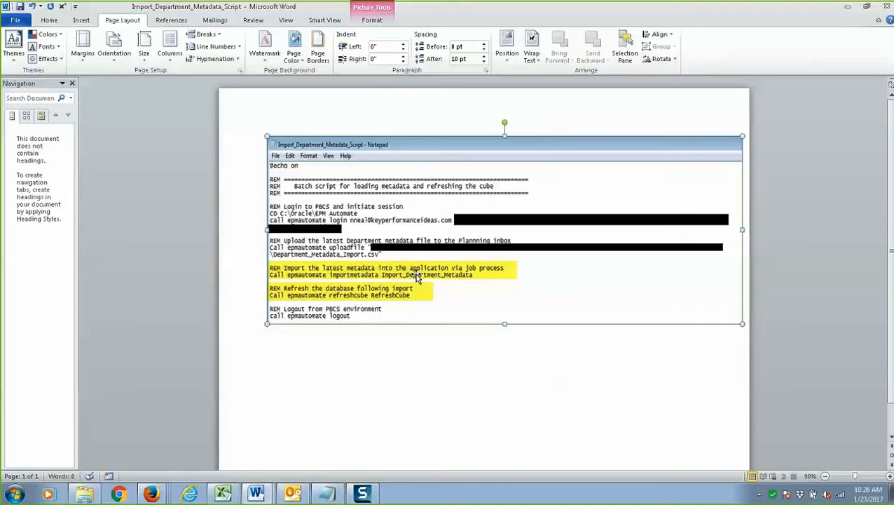
{"action": "mouse_move", "coordinate": [428, 302]}
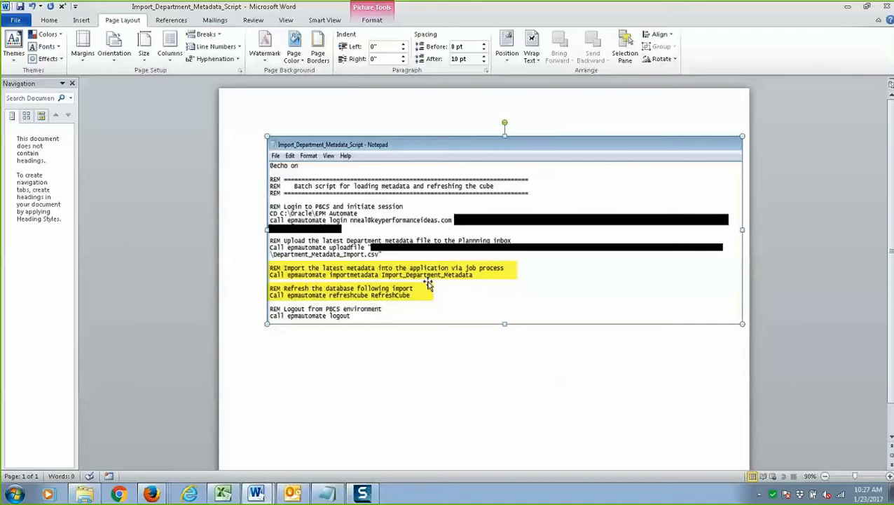
{"action": "mouse_move", "coordinate": [428, 284]}
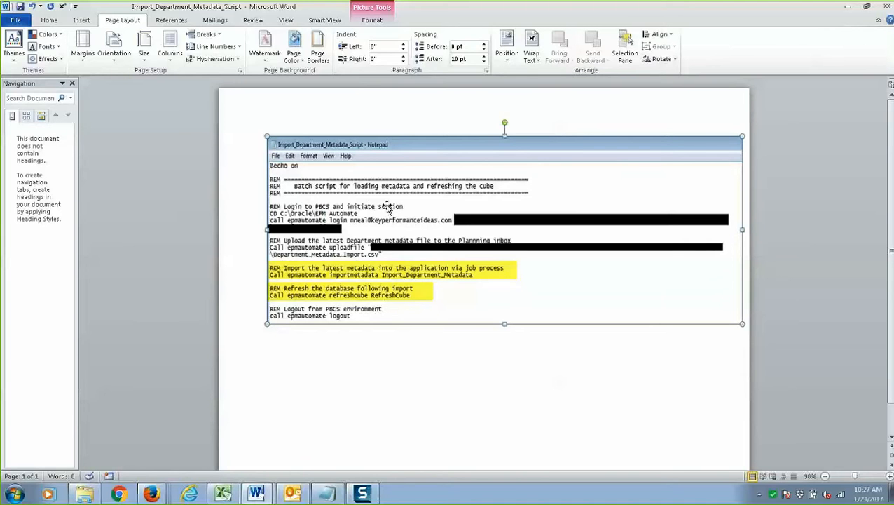
{"action": "mouse_move", "coordinate": [359, 214]}
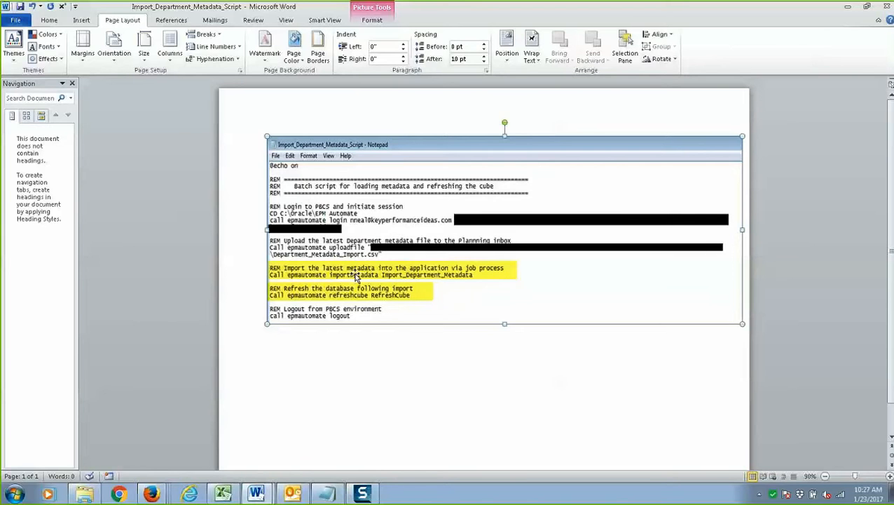
{"action": "mouse_move", "coordinate": [479, 296]}
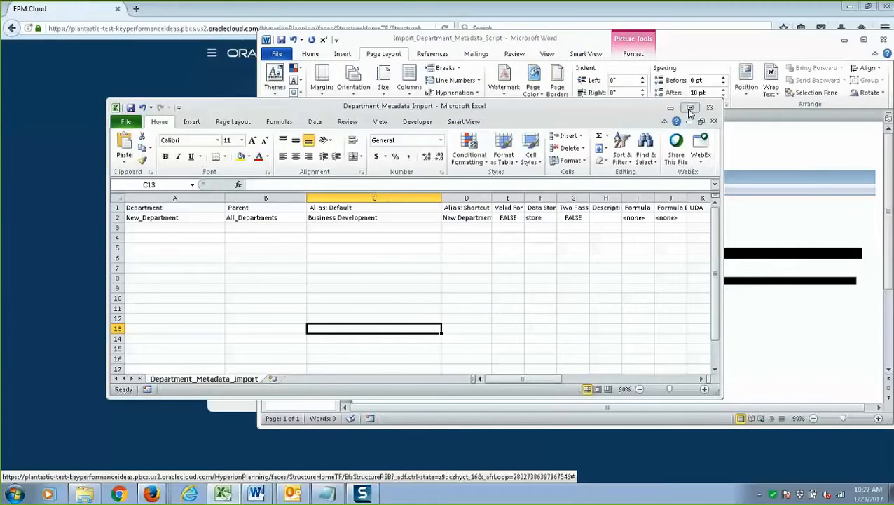
Minimize the Department_Metadata_Import spreadsheet after reviewing the New_Department row
{"action": "left_click", "coordinate": [690, 107]}
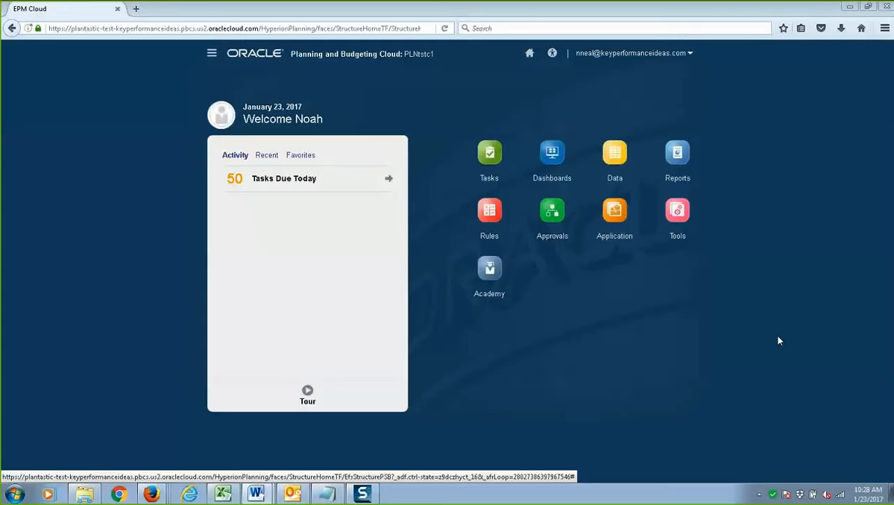
{"action": "mouse_move", "coordinate": [741, 336]}
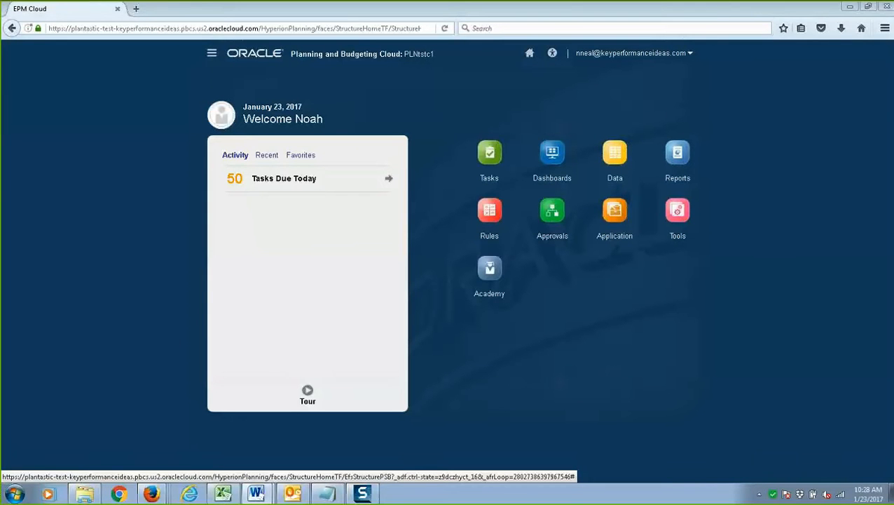
{"action": "mouse_move", "coordinate": [78, 196]}
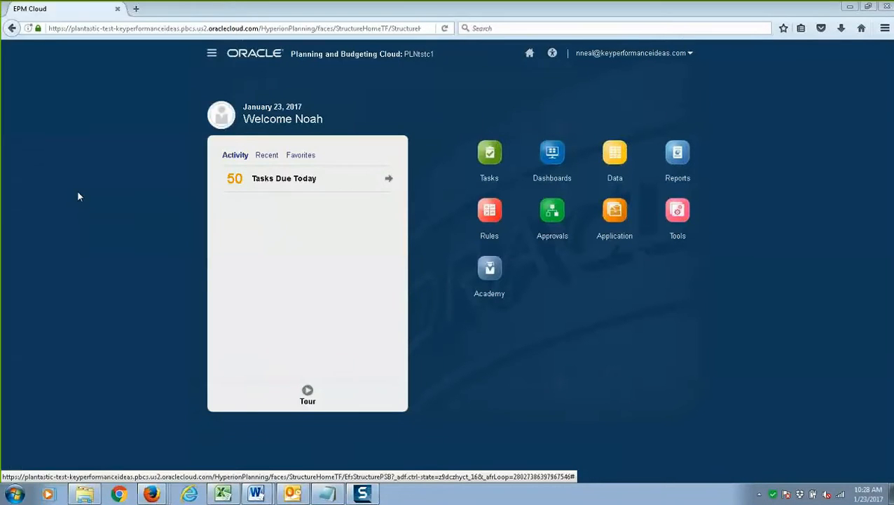
Change to the EPMAutomate folder and run Import_Department_Metadata_Script.bat
{"action": "left_click", "coordinate": [395, 492]}
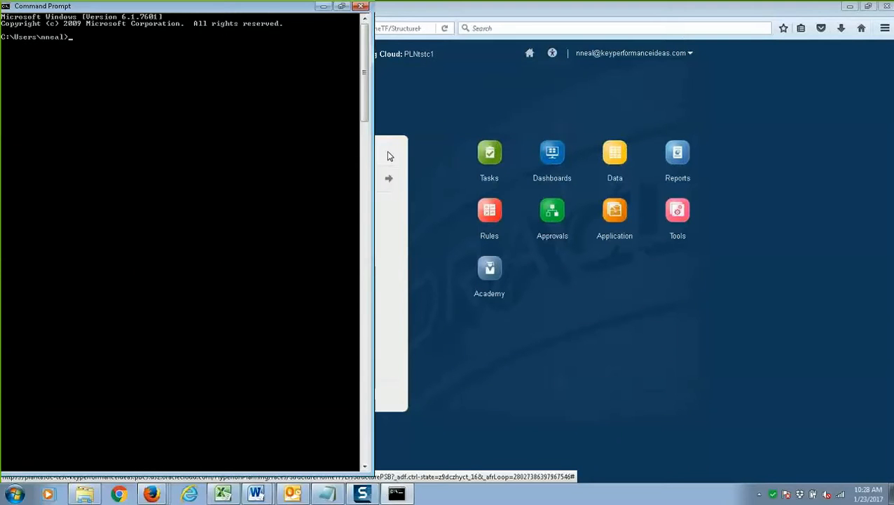
{"action": "type", "text": "cd.."}
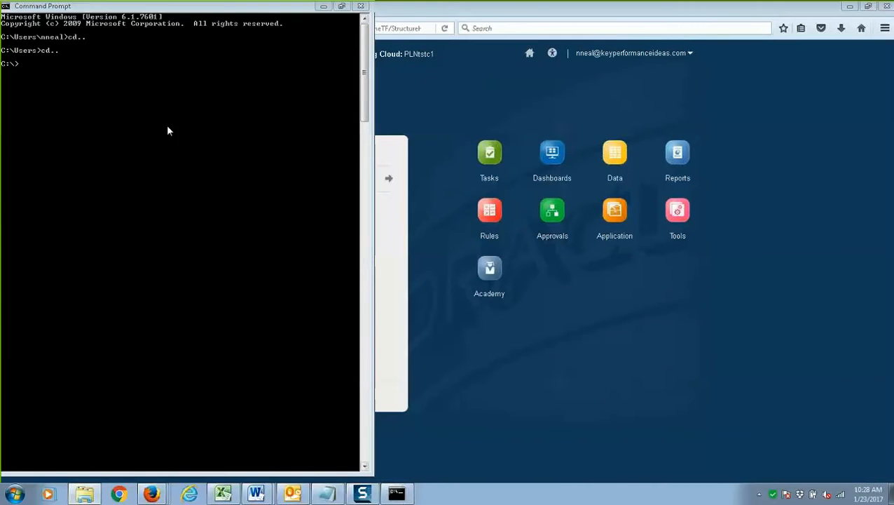
{"action": "type", "text": "cd"}
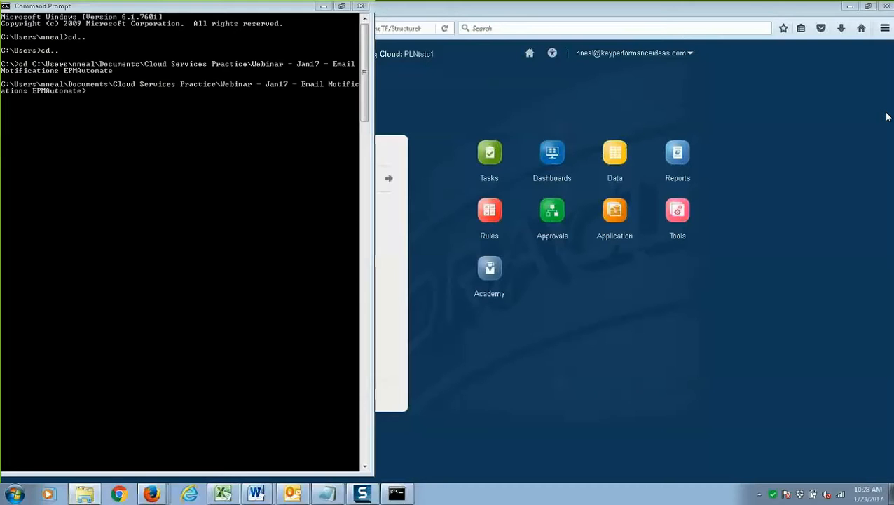
{"action": "right_click", "coordinate": [109, 102]}
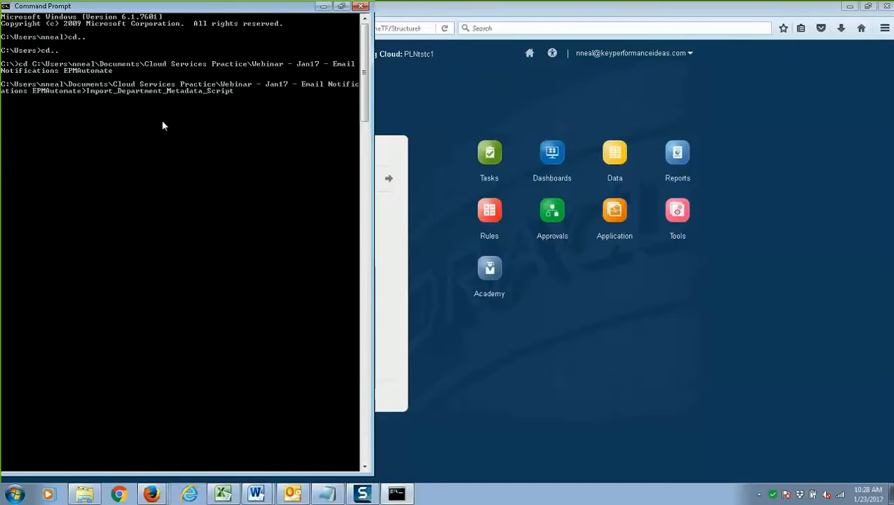
{"action": "type", "text": ".bat"}
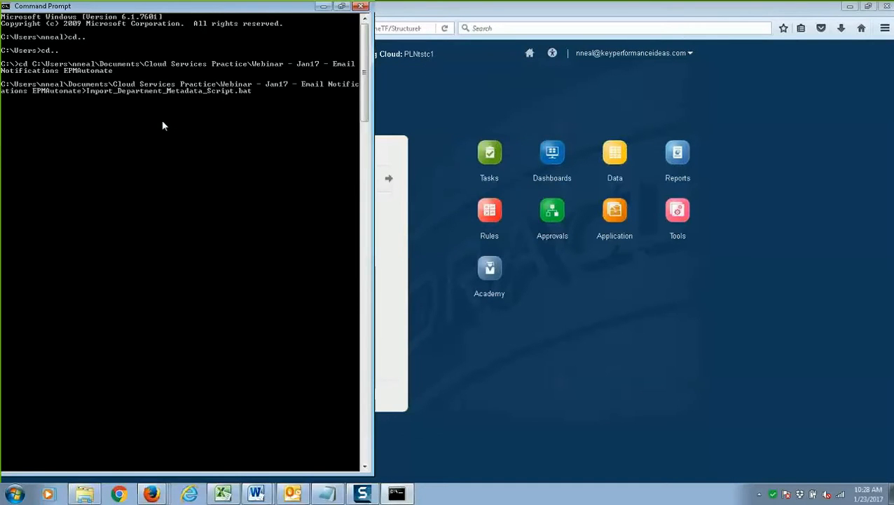
{"action": "key", "text": "enter"}
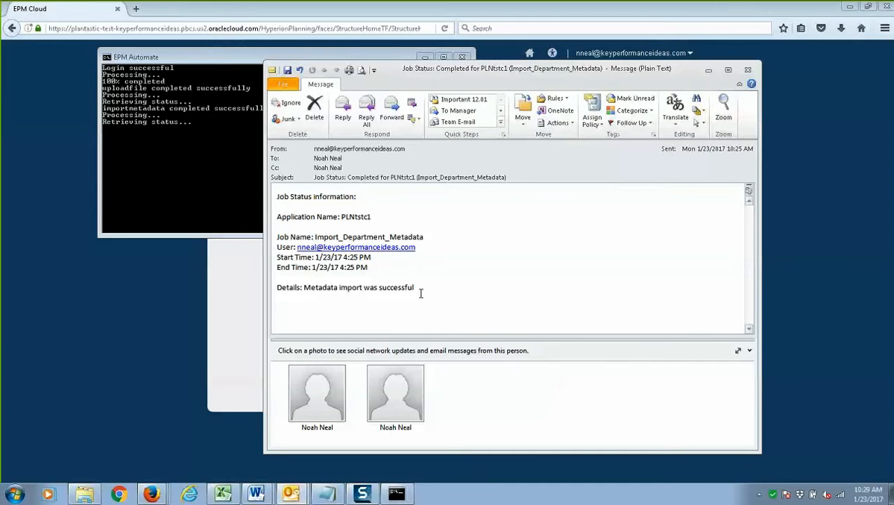
{"action": "mouse_move", "coordinate": [389, 277]}
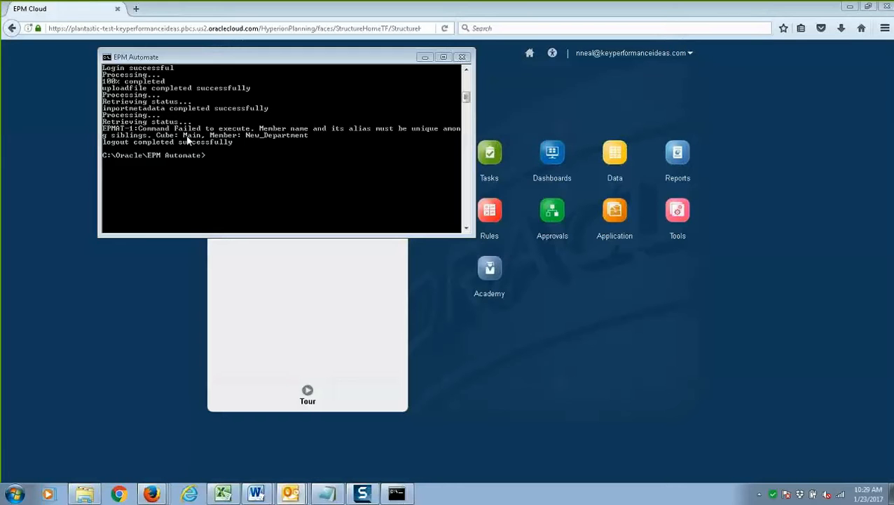
{"action": "mouse_move", "coordinate": [412, 140]}
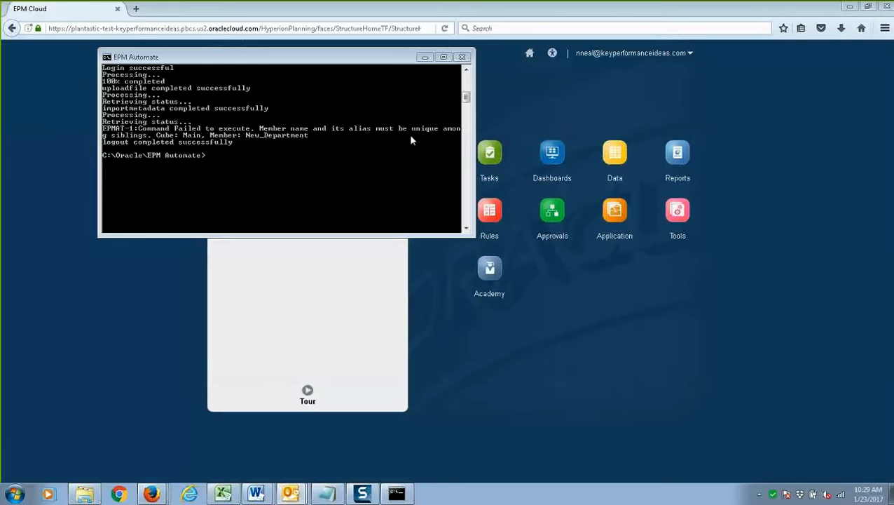
{"action": "mouse_move", "coordinate": [813, 160]}
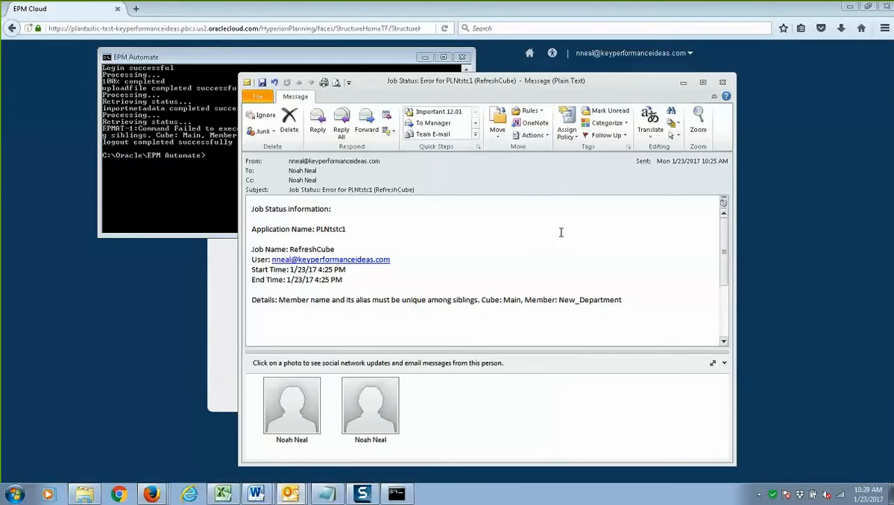
{"action": "mouse_move", "coordinate": [563, 224]}
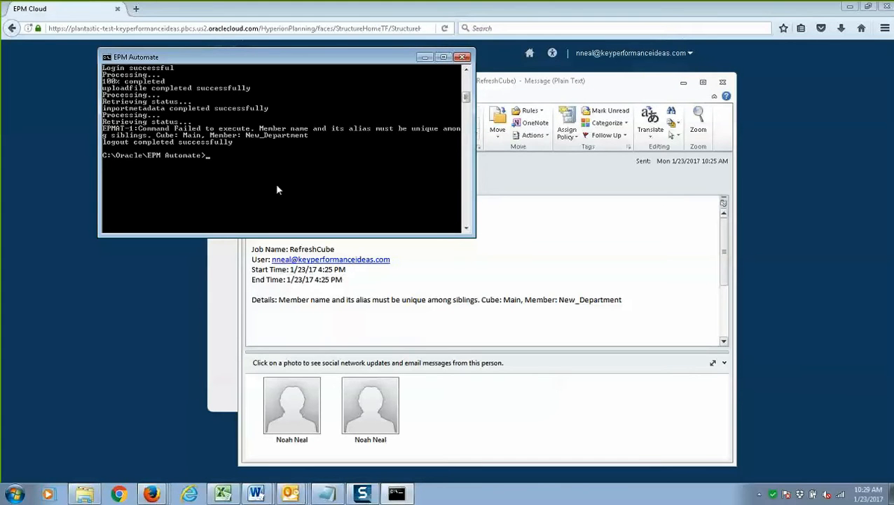
{"action": "mouse_move", "coordinate": [293, 131]}
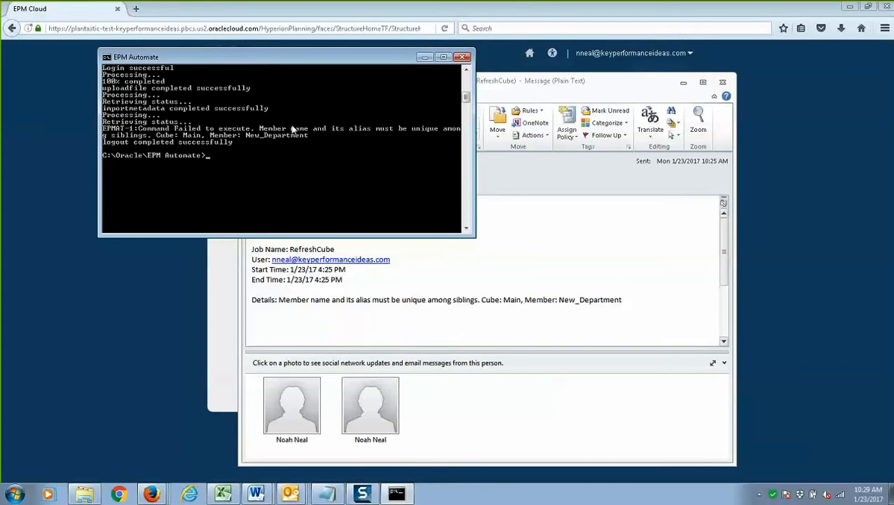
{"action": "mouse_move", "coordinate": [262, 189]}
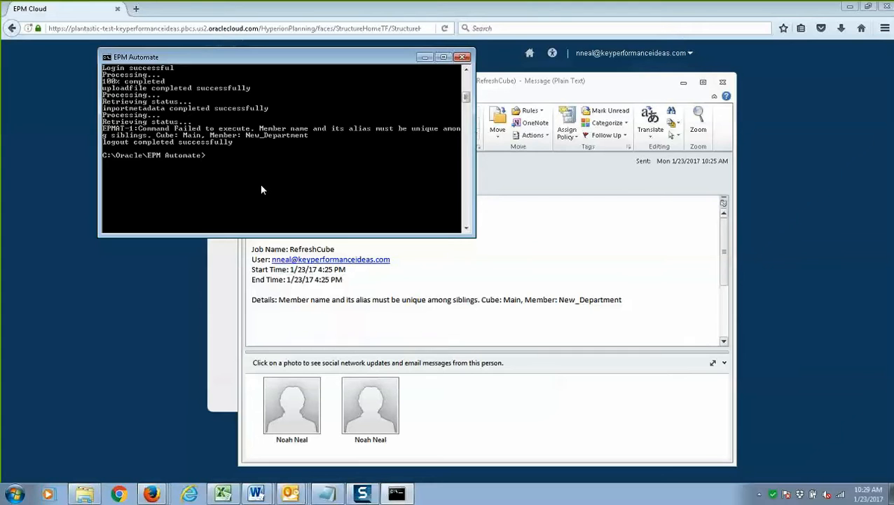
{"action": "mouse_move", "coordinate": [268, 183]}
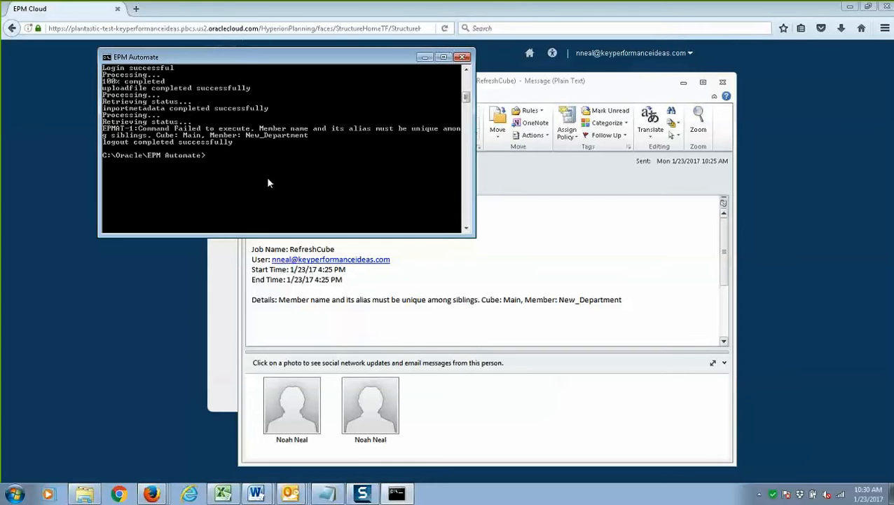
{"action": "mouse_move", "coordinate": [416, 76]}
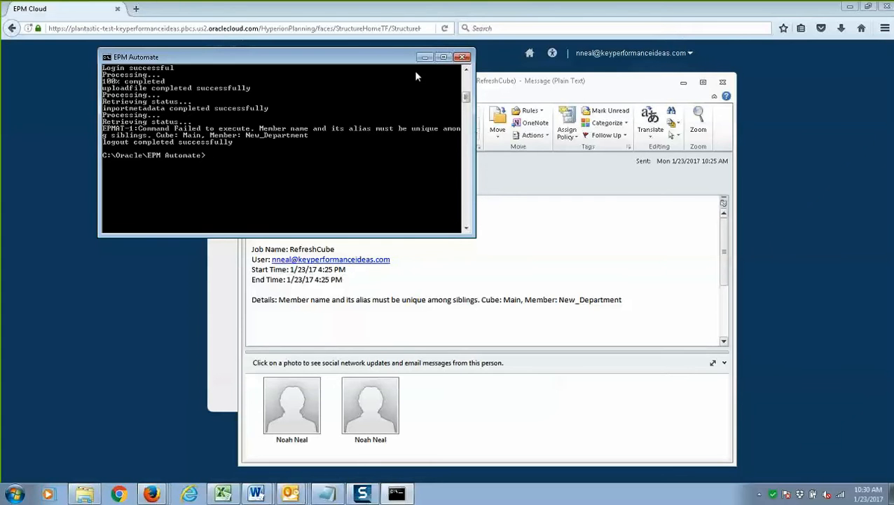
{"action": "mouse_move", "coordinate": [425, 57]}
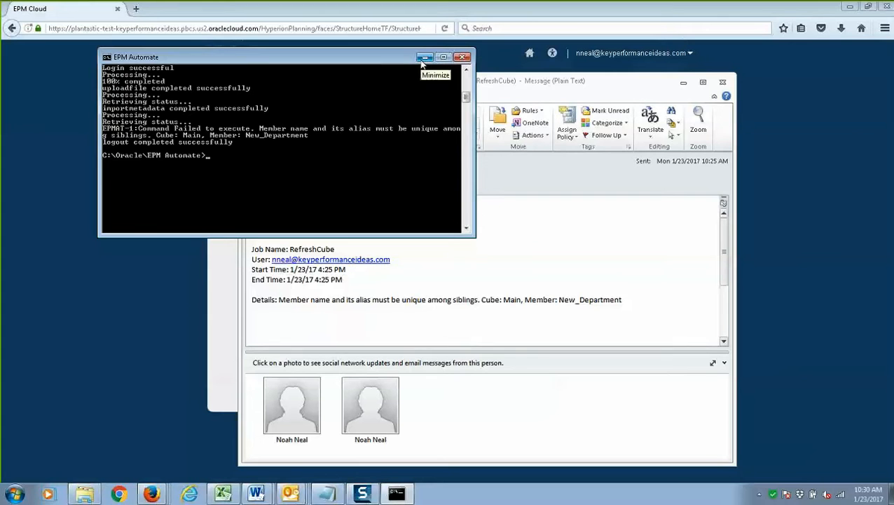
{"action": "mouse_move", "coordinate": [403, 183]}
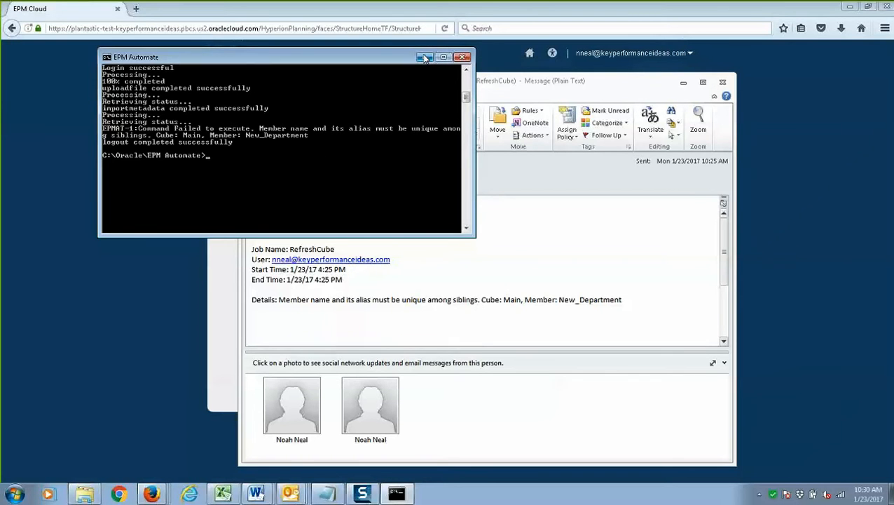
{"action": "left_click", "coordinate": [462, 56]}
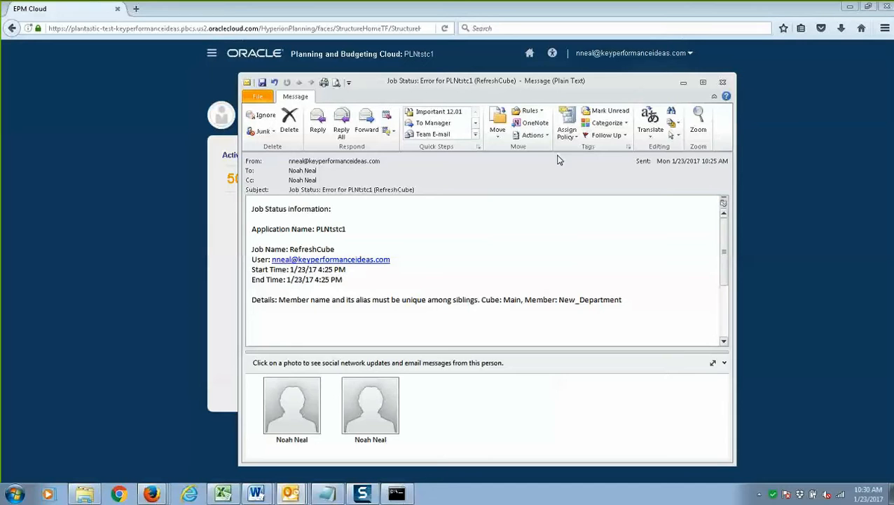
{"action": "mouse_move", "coordinate": [408, 302]}
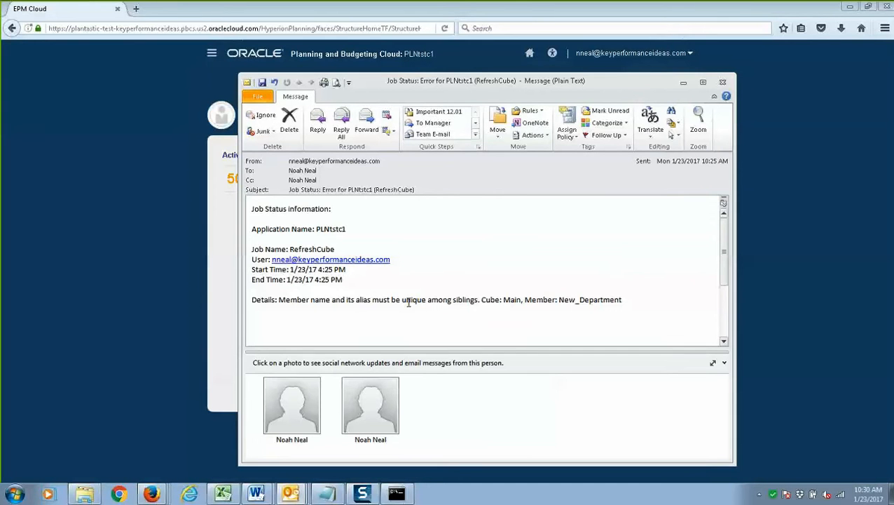
{"action": "mouse_move", "coordinate": [538, 289]}
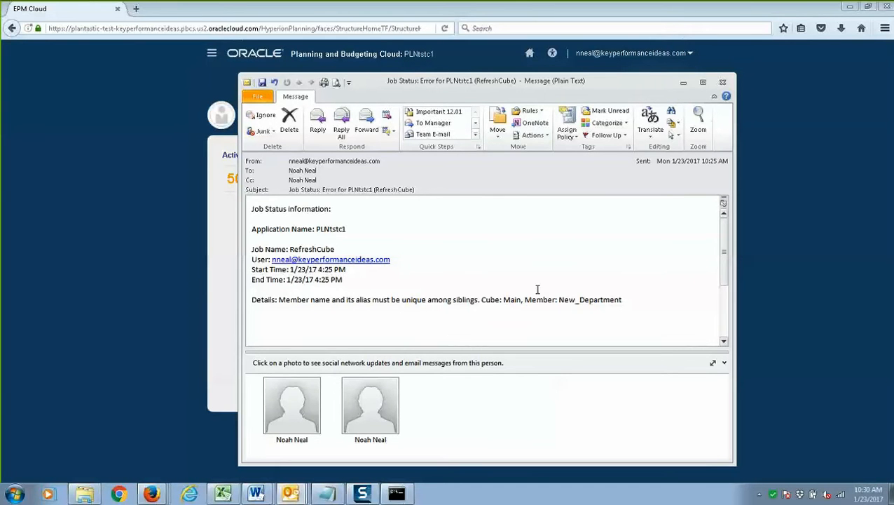
{"action": "mouse_move", "coordinate": [492, 304]}
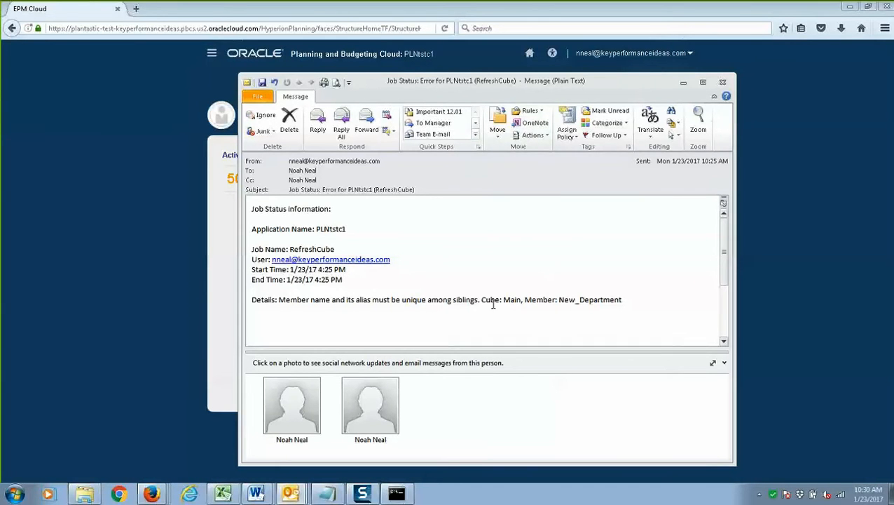
{"action": "left_click_drag", "start_coordinate": [481, 299], "coordinate": [576, 299]}
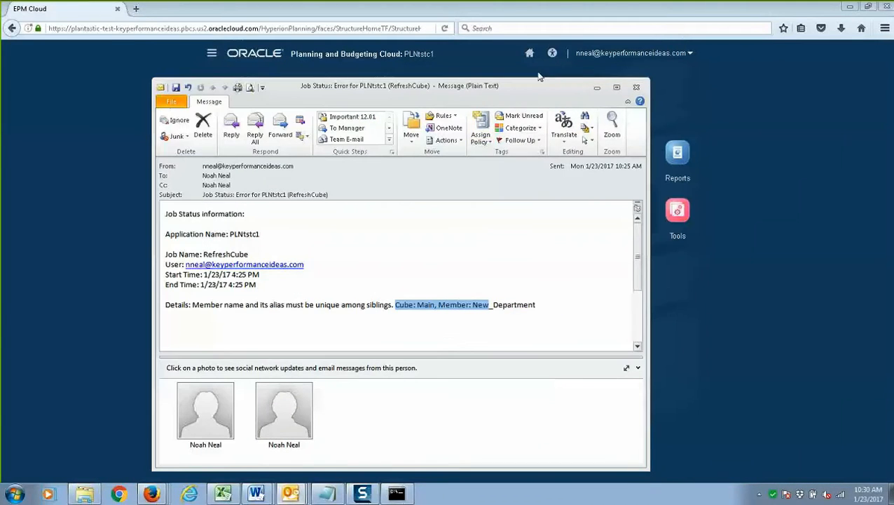
Show the Department dimension expanded to New_Department under Total_Department and All_Departments
{"action": "left_click", "coordinate": [636, 86]}
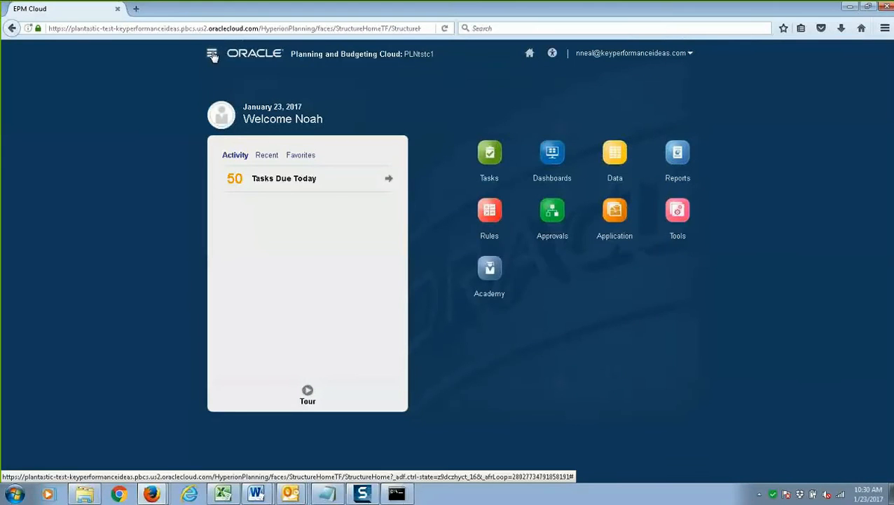
{"action": "left_click", "coordinate": [212, 53]}
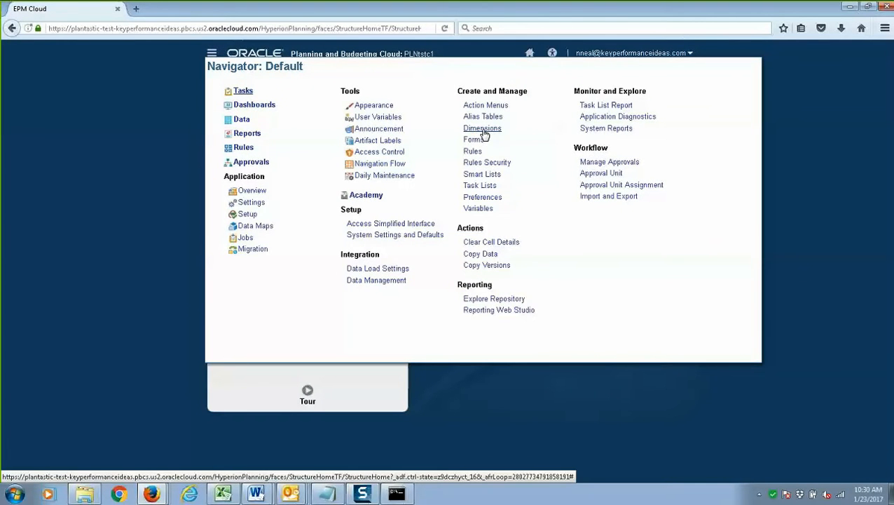
{"action": "left_click", "coordinate": [482, 129]}
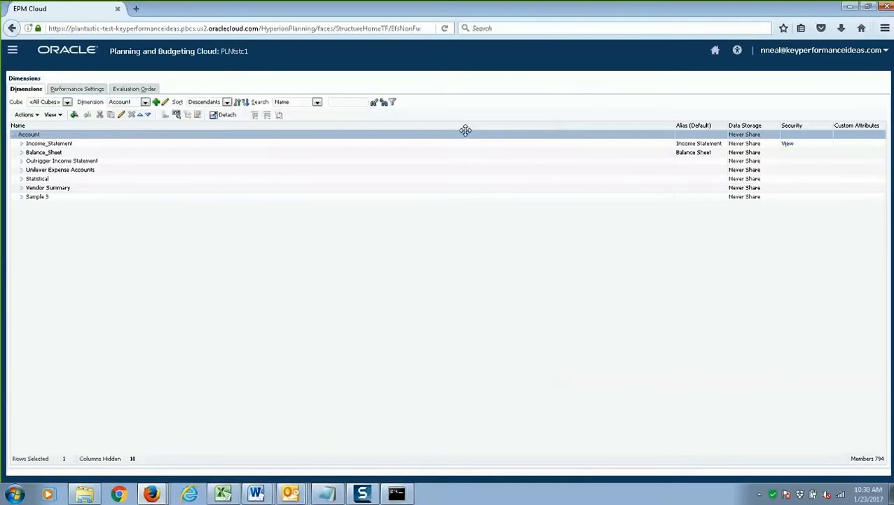
{"action": "left_click", "coordinate": [144, 102]}
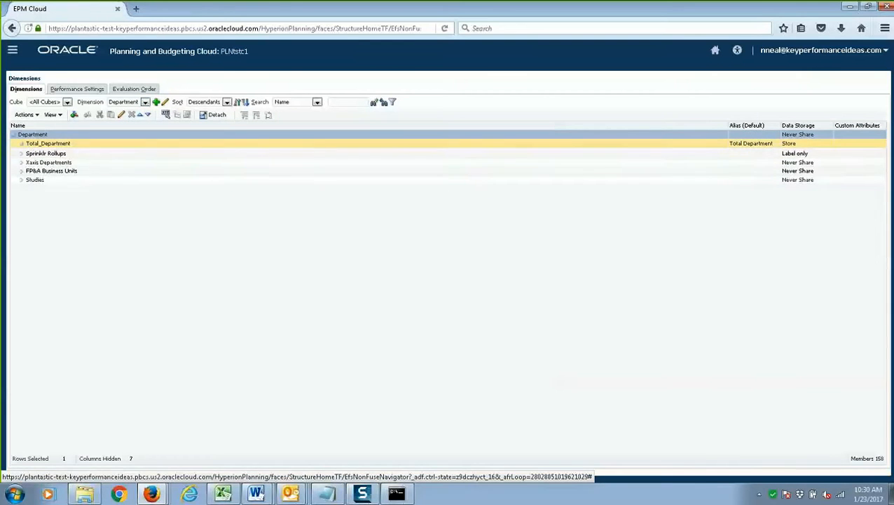
{"action": "left_click", "coordinate": [22, 143]}
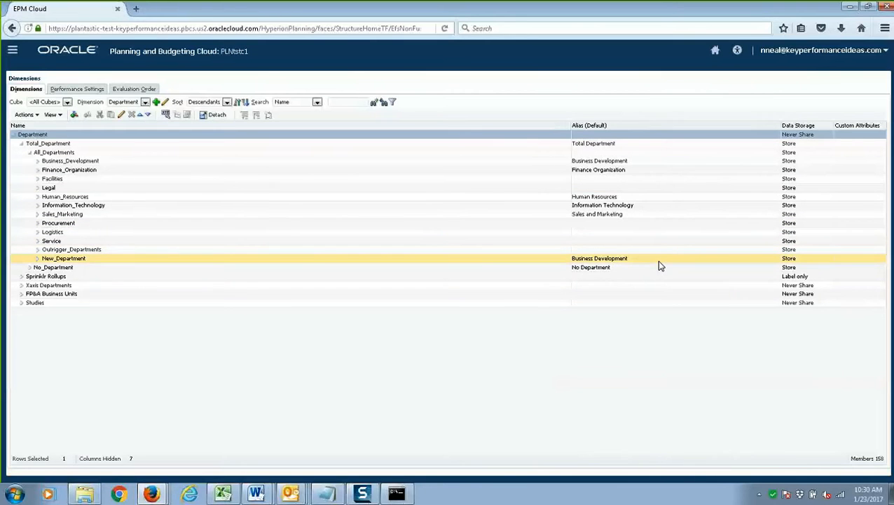
{"action": "left_click", "coordinate": [71, 249]}
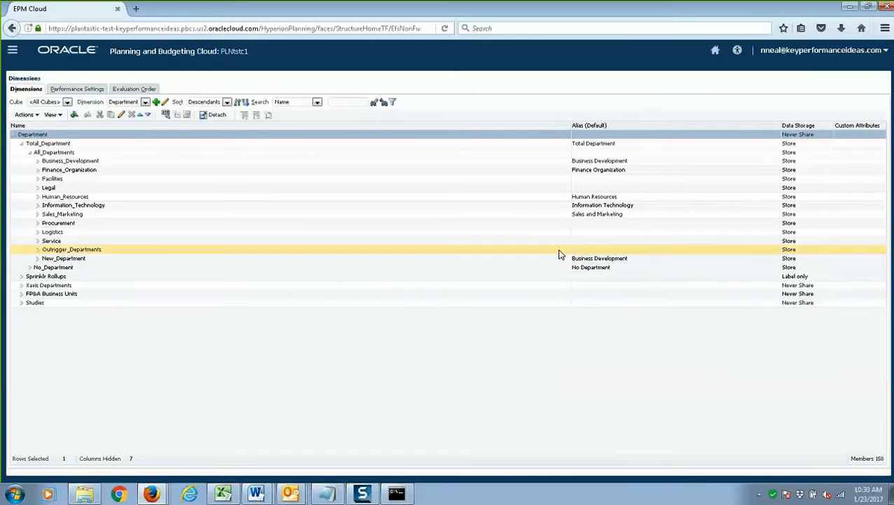
{"action": "left_click", "coordinate": [70, 161]}
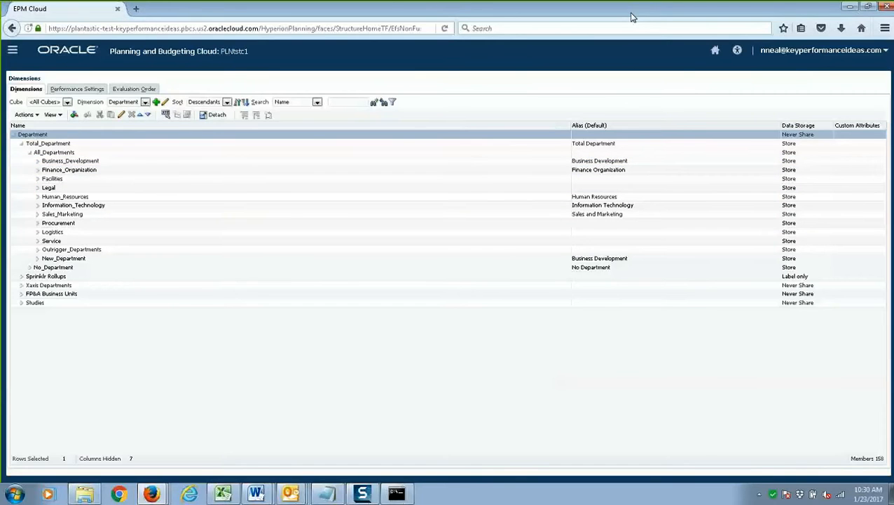
{"action": "left_click", "coordinate": [867, 6]}
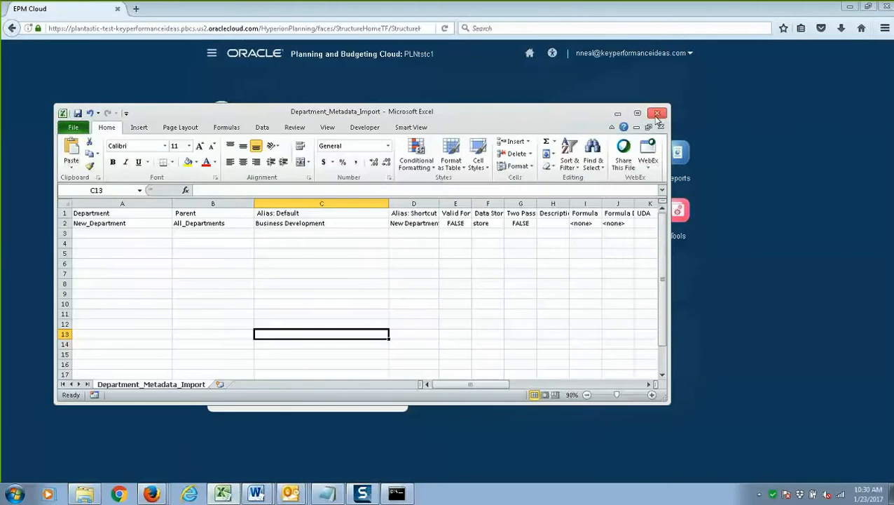
Enter 'New Business Department' as New_Department's alias in cell C2
{"action": "left_click", "coordinate": [637, 113]}
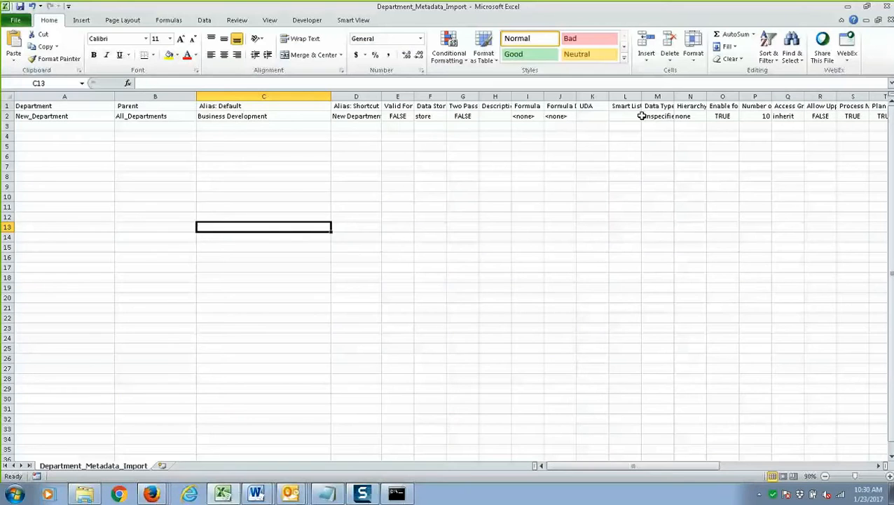
{"action": "left_click", "coordinate": [263, 116]}
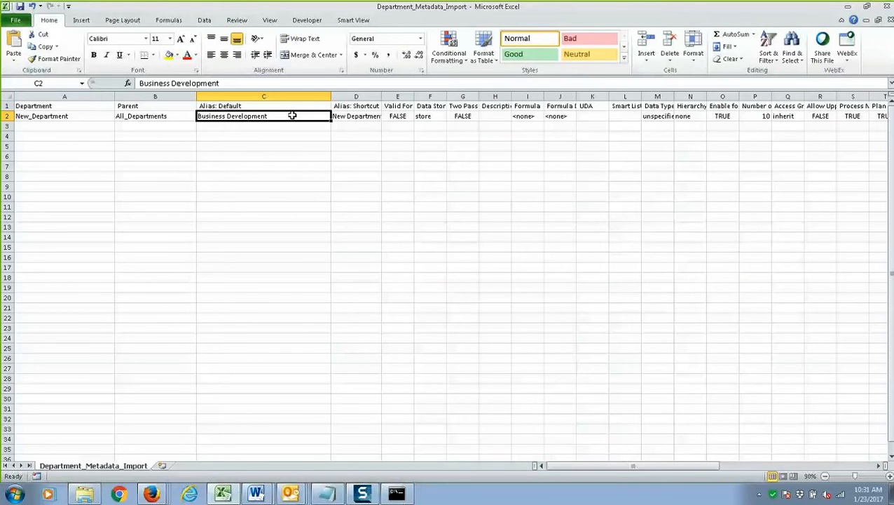
{"action": "type", "text": "New Busin"}
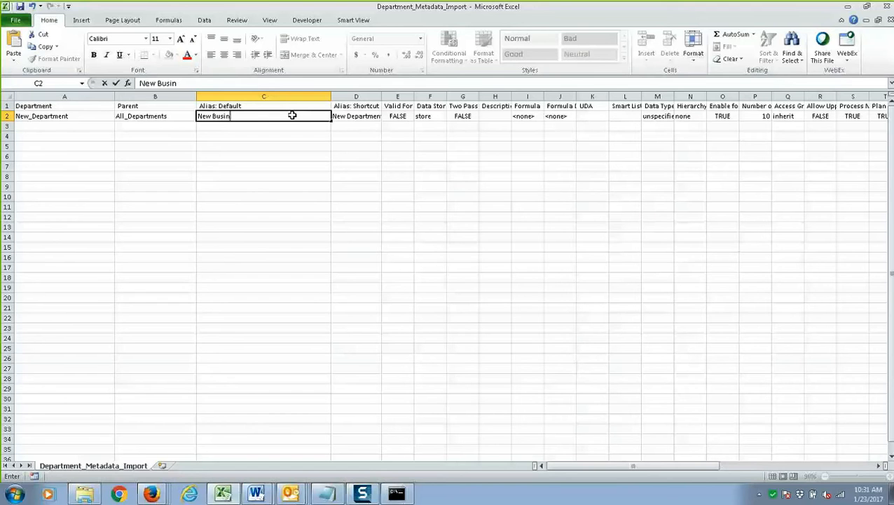
{"action": "type", "text": "ess"}
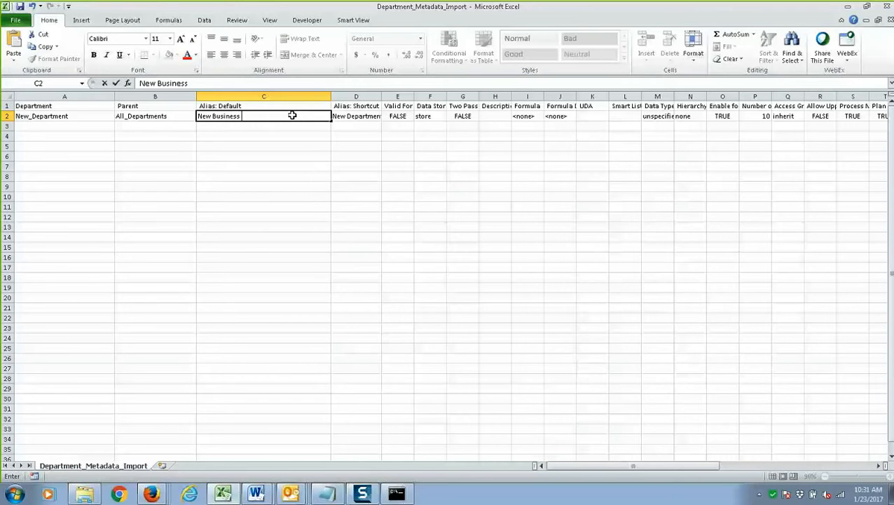
{"action": "type", "text": "Department"}
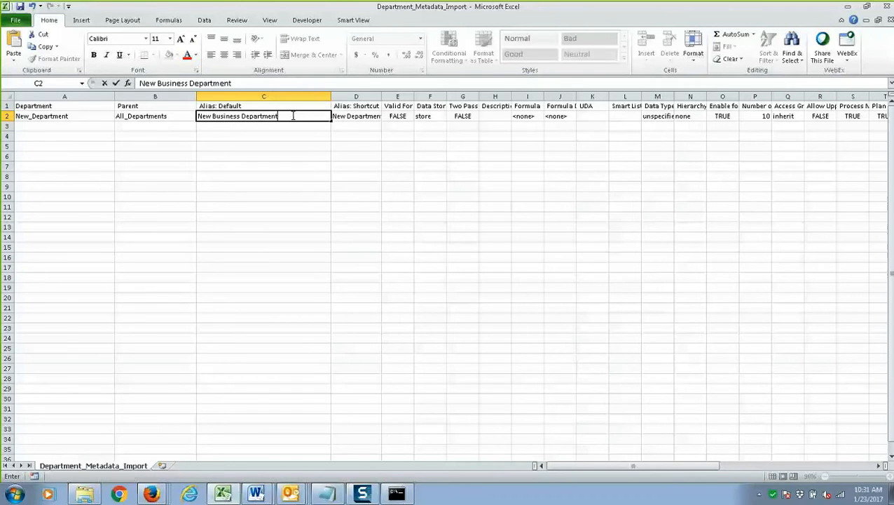
{"action": "left_click", "coordinate": [263, 176]}
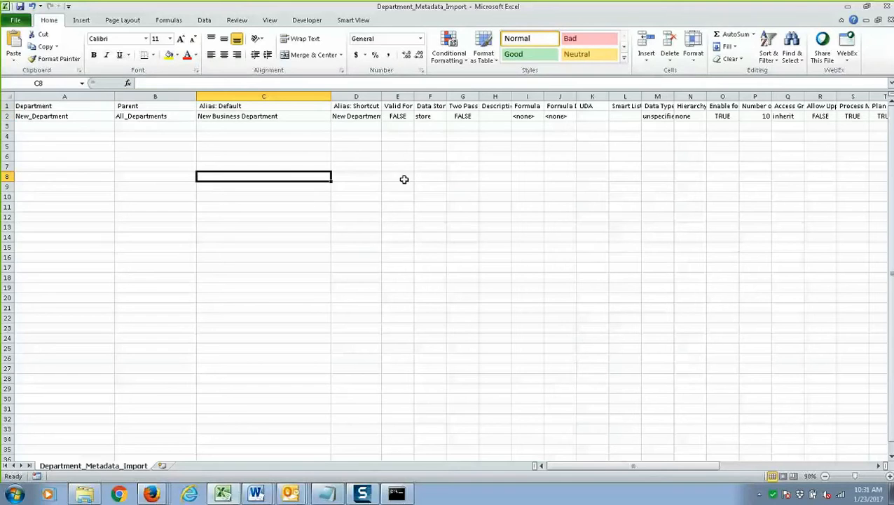
{"action": "left_click", "coordinate": [14, 19]}
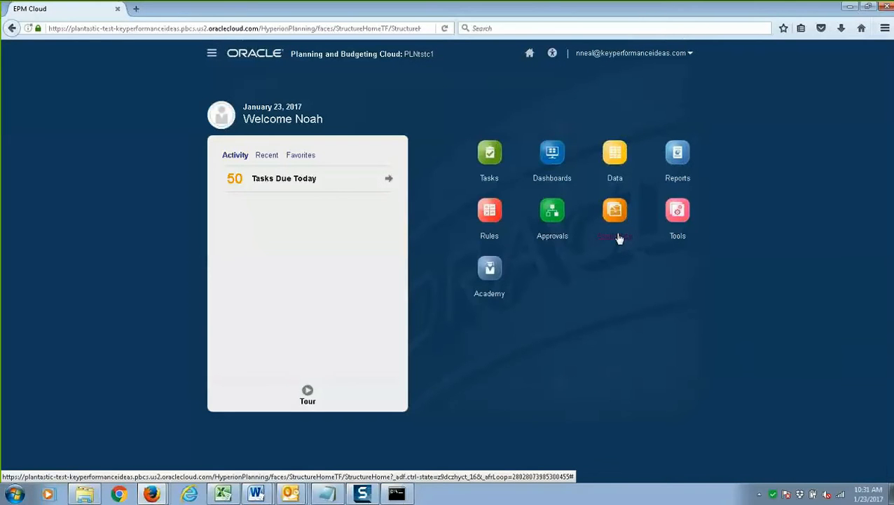
Delete Department_Metadata_Import.csv in the Inbox/Outbox Explorer from Application Overview
{"action": "left_click", "coordinate": [615, 210]}
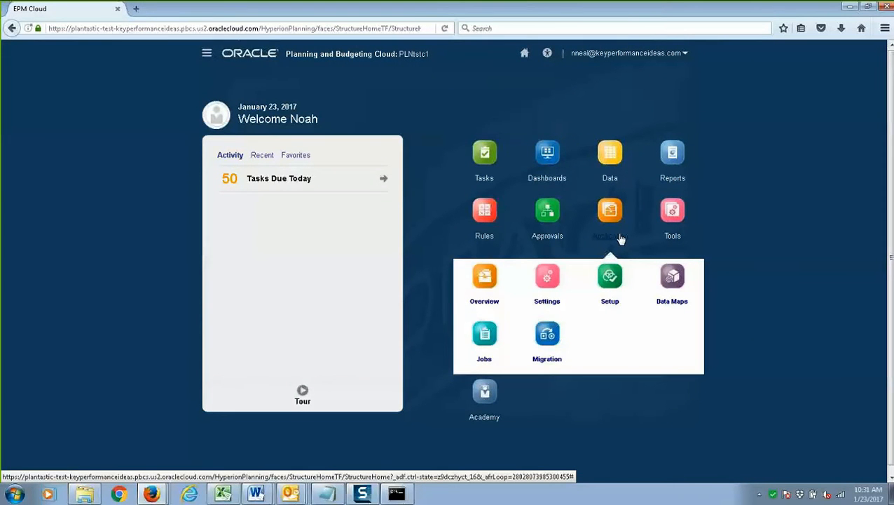
{"action": "mouse_move", "coordinate": [484, 300]}
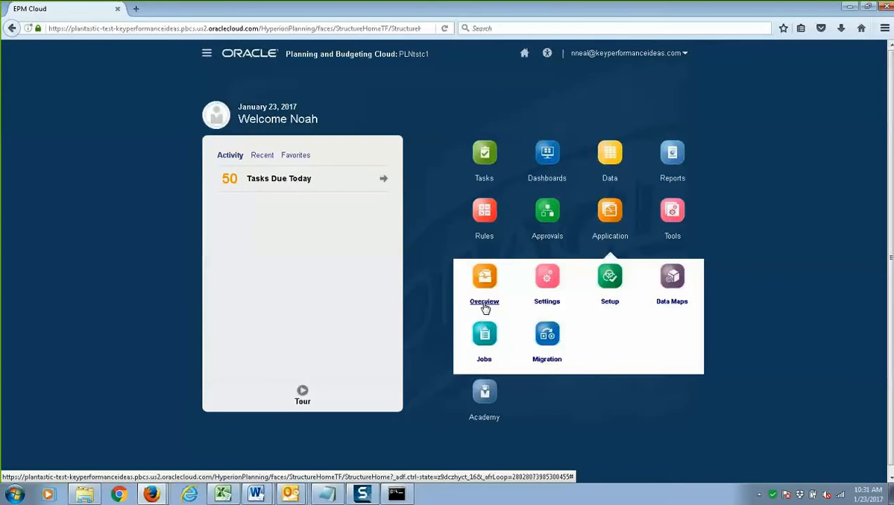
{"action": "left_click", "coordinate": [484, 284]}
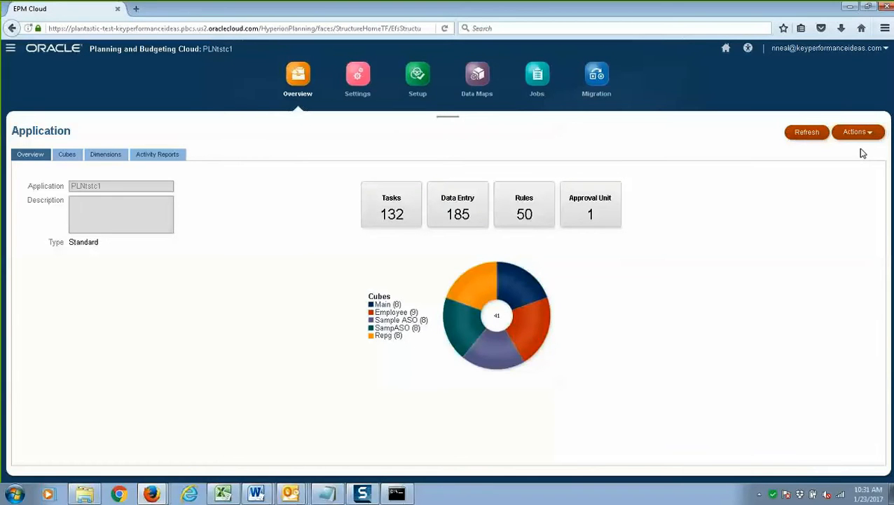
{"action": "mouse_move", "coordinate": [862, 140]}
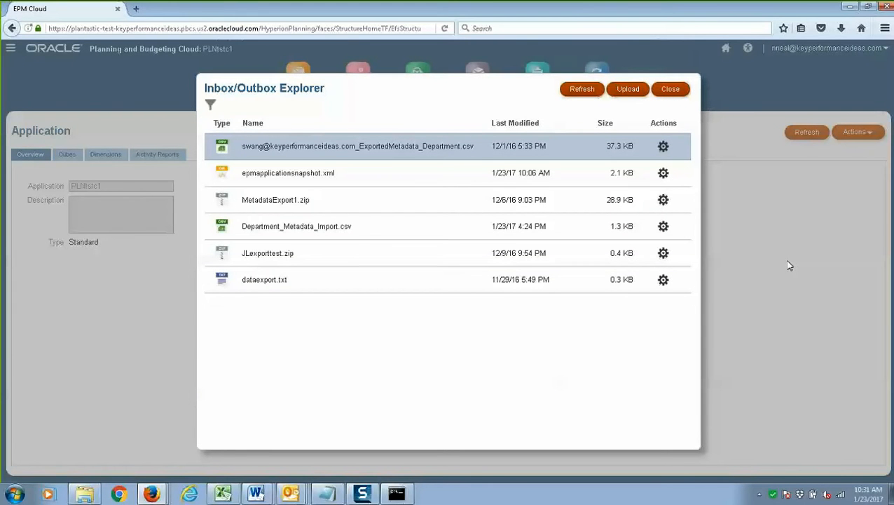
{"action": "left_click", "coordinate": [297, 226]}
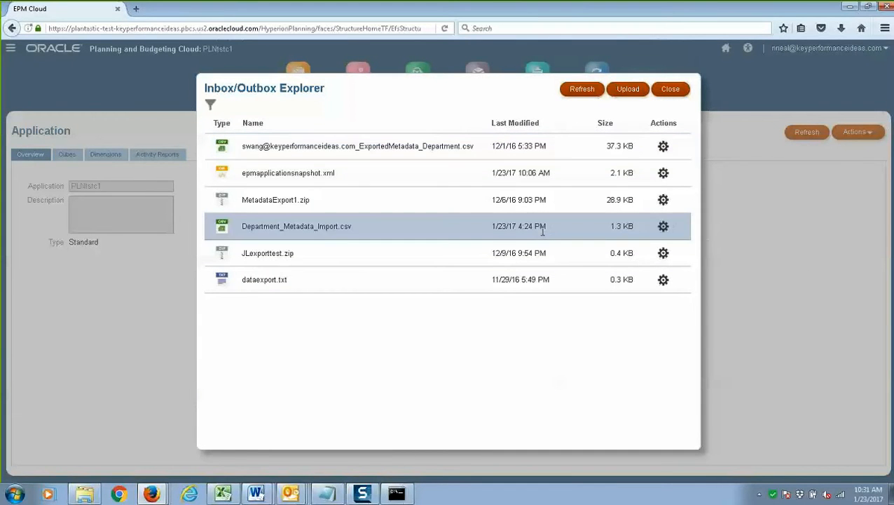
{"action": "left_click", "coordinate": [663, 226]}
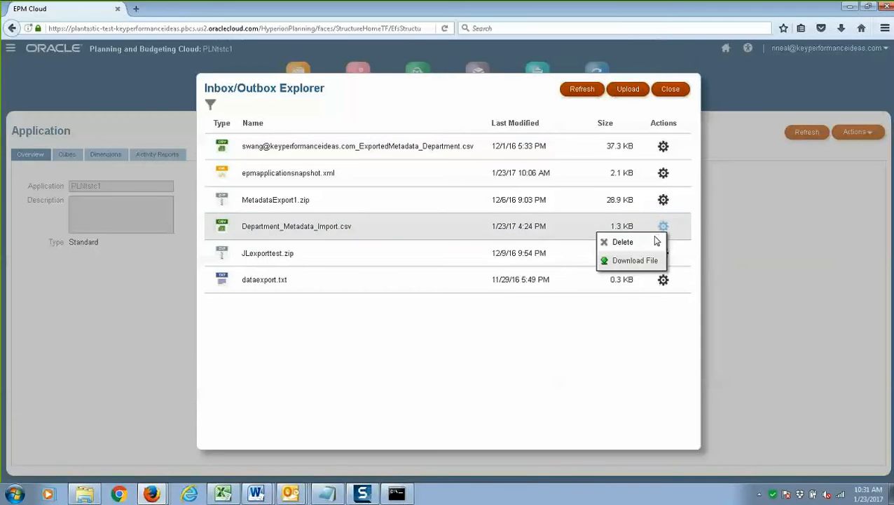
{"action": "left_click", "coordinate": [623, 242]}
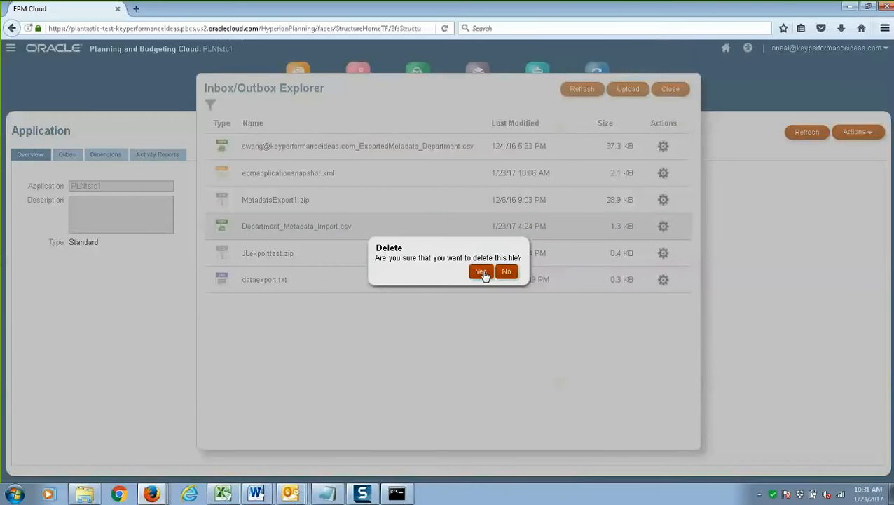
{"action": "left_click", "coordinate": [480, 271]}
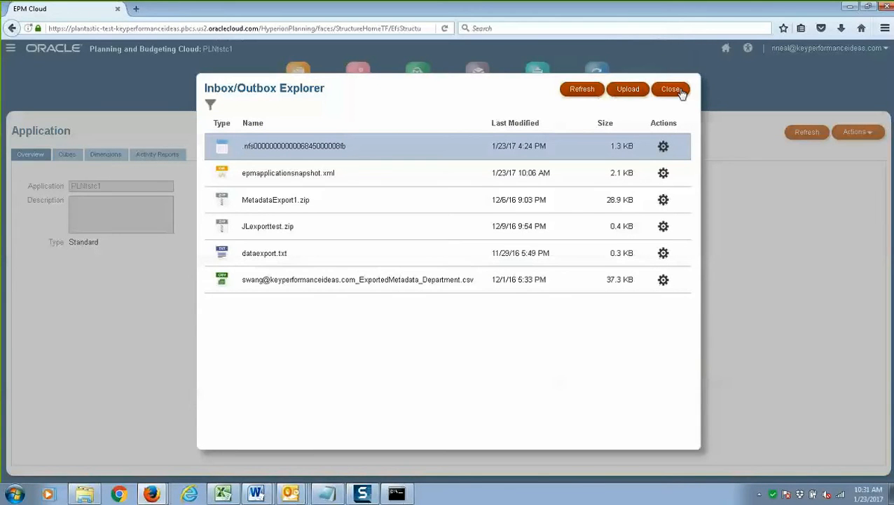
{"action": "left_click", "coordinate": [670, 89]}
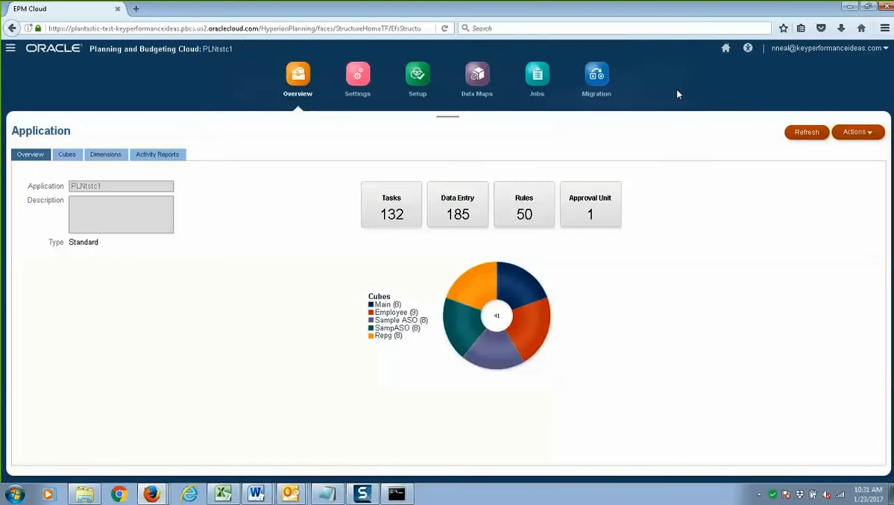
{"action": "left_click", "coordinate": [11, 47]}
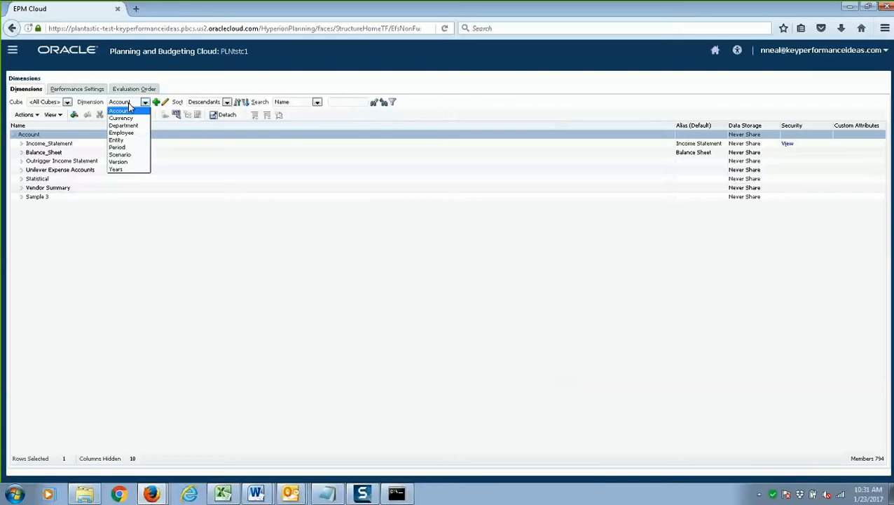
Delete New_Department under Total_Department in the Department dimension, then return home
{"action": "left_click", "coordinate": [124, 125]}
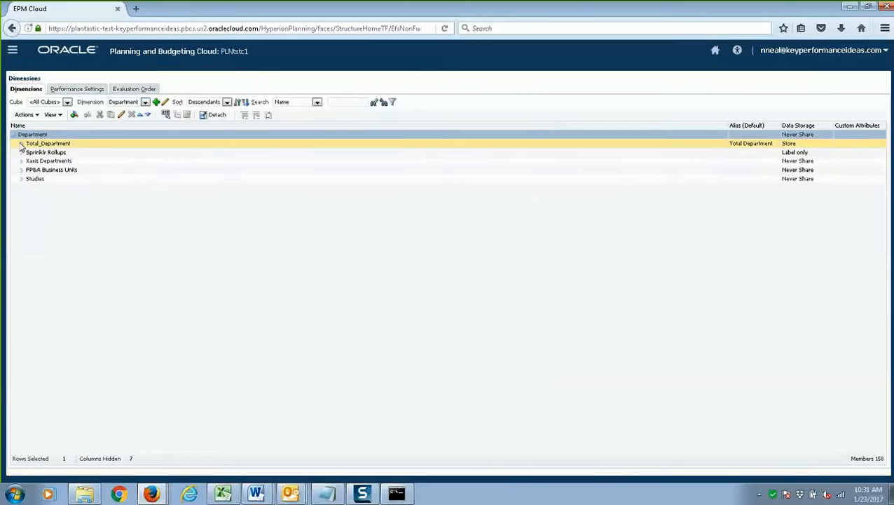
{"action": "left_click", "coordinate": [22, 143]}
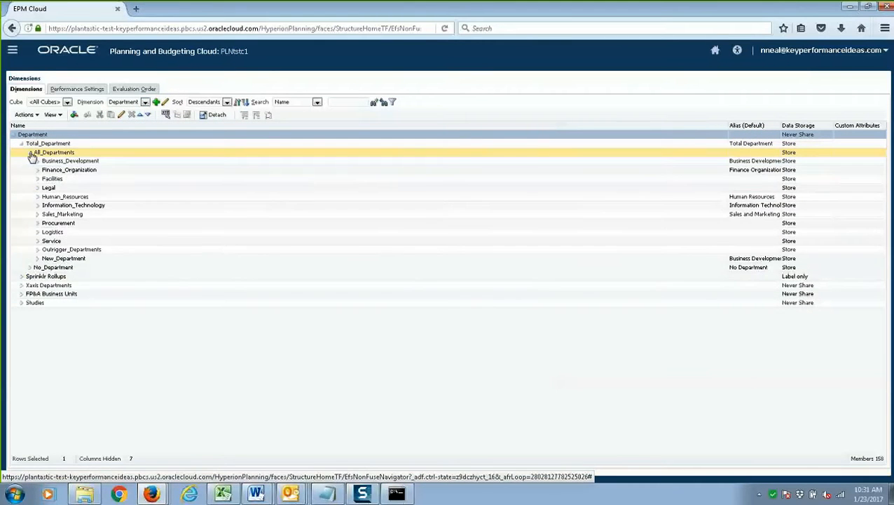
{"action": "left_click", "coordinate": [63, 258]}
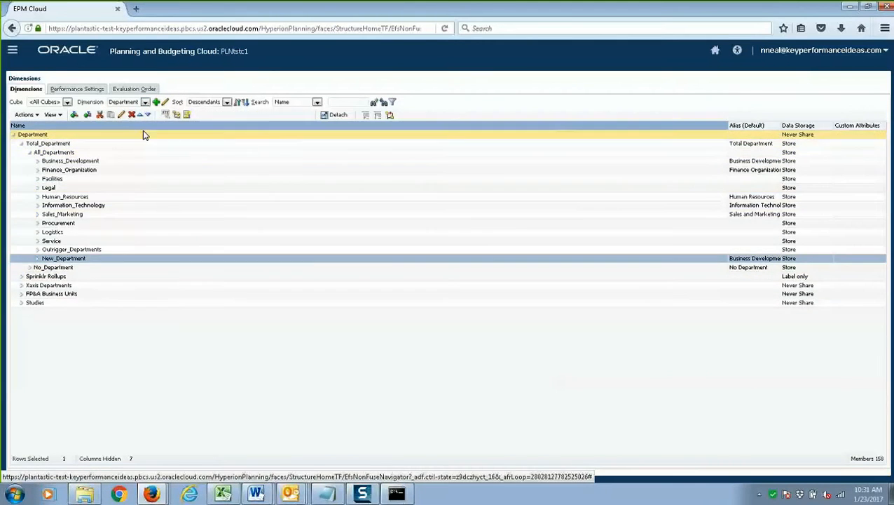
{"action": "left_click", "coordinate": [132, 114]}
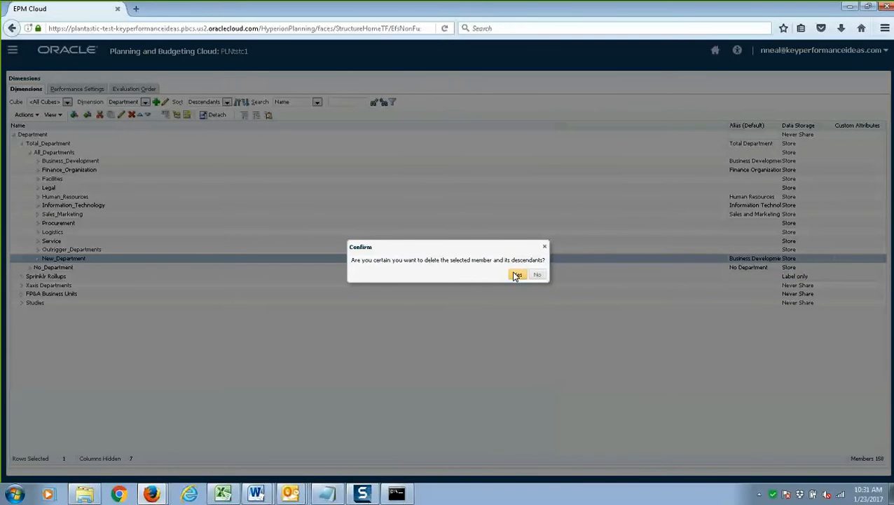
{"action": "left_click", "coordinate": [518, 274]}
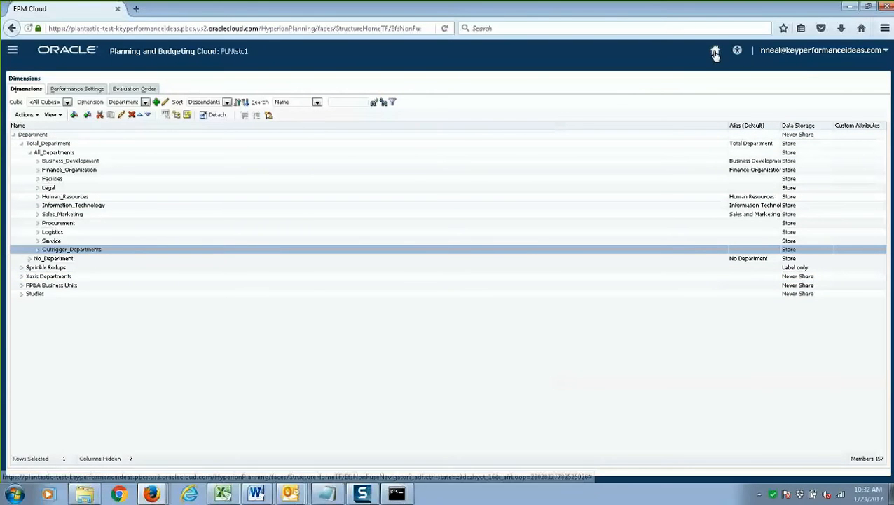
{"action": "left_click", "coordinate": [716, 53]}
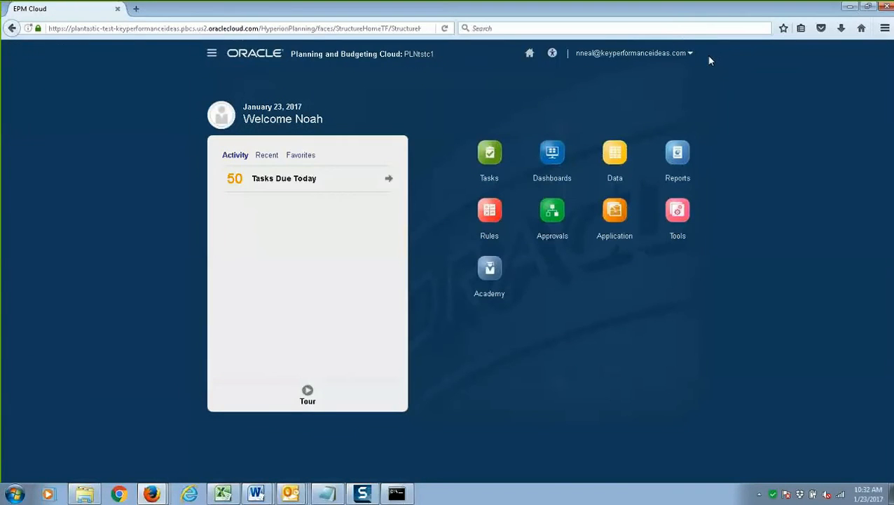
{"action": "mouse_move", "coordinate": [604, 270]}
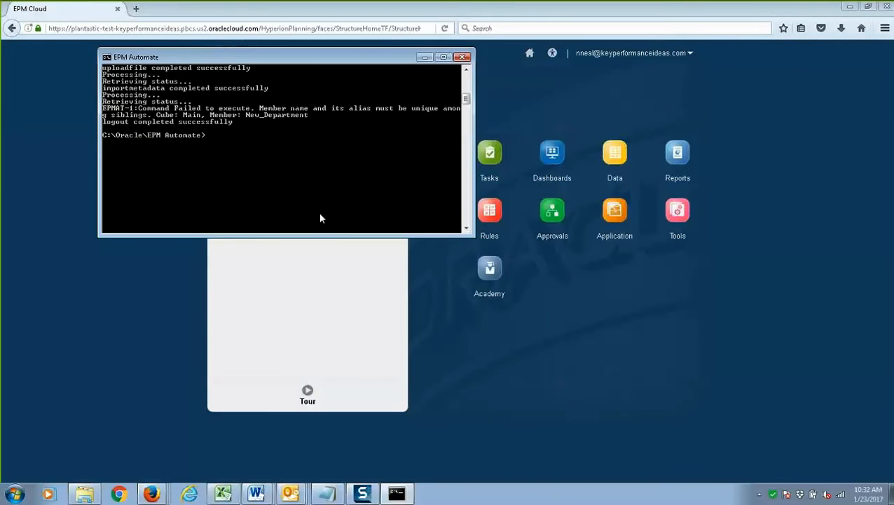
Change directory and enter Import_Department_Metadata_Script.bat at the EPM Automate prompt
{"action": "type", "text": "cd.."}
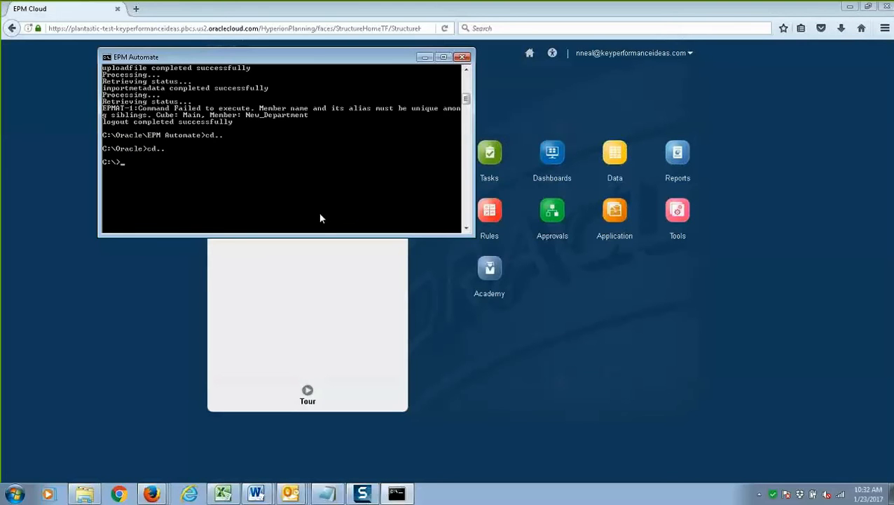
{"action": "type", "text": "Import_Department_Metadata_Script.bat"}
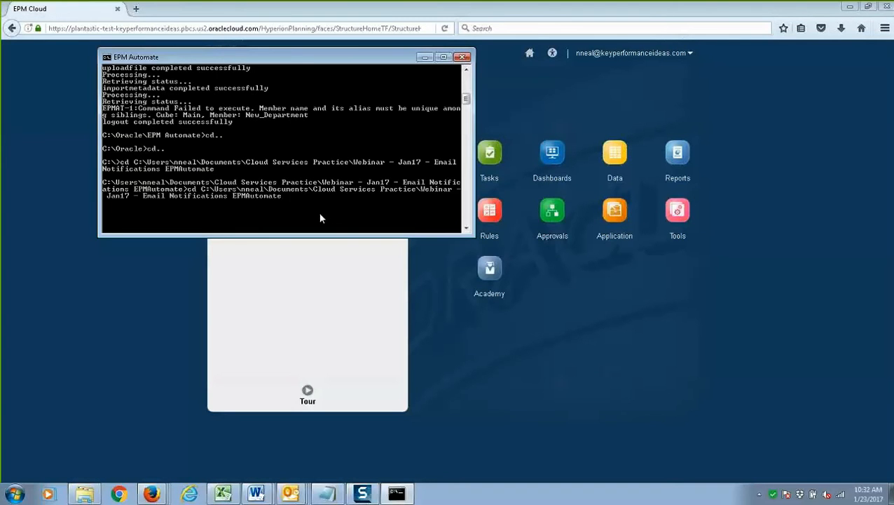
{"action": "type", "text": "Import_Department_Metadata_Script.bat"}
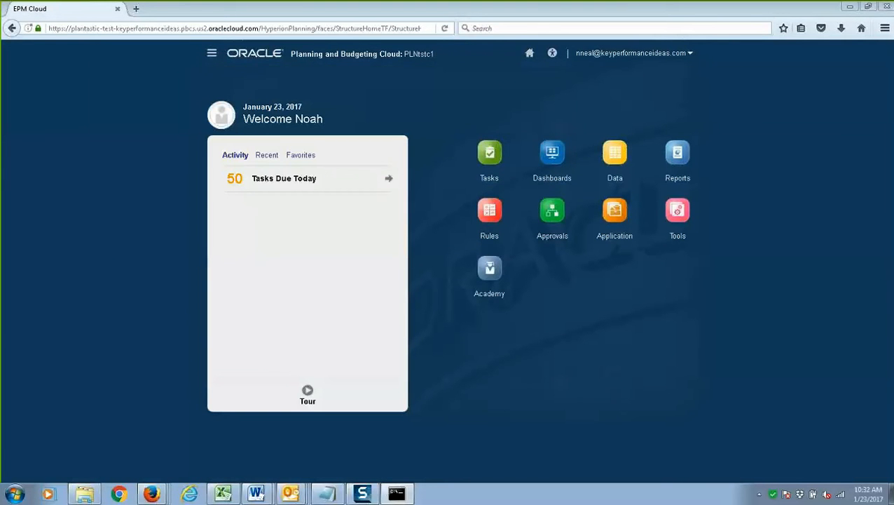
{"action": "mouse_move", "coordinate": [615, 217]}
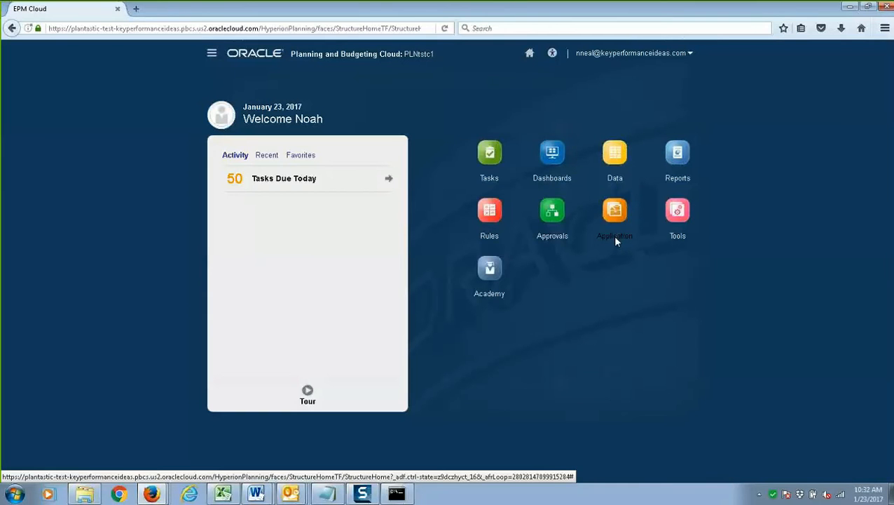
Open the PLNtstc1 Application Overview with its task, rule and cube counts
{"action": "left_click", "coordinate": [615, 210]}
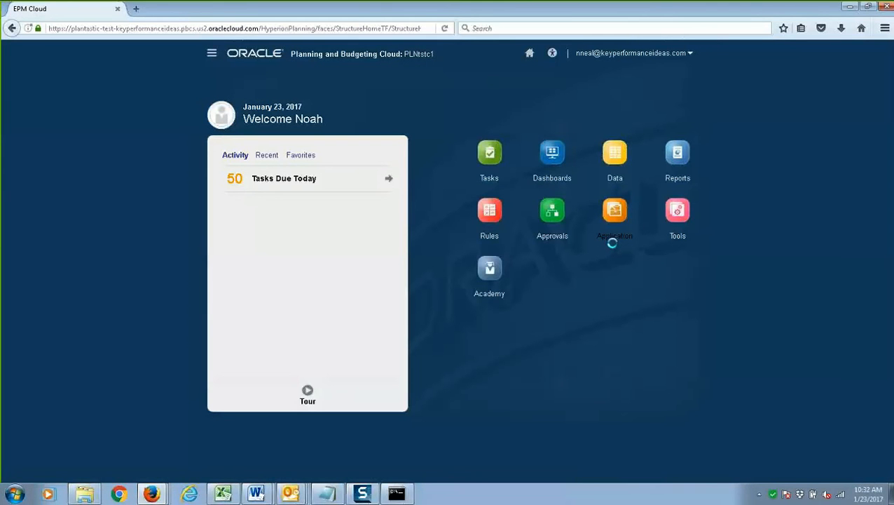
{"action": "left_click", "coordinate": [614, 210]}
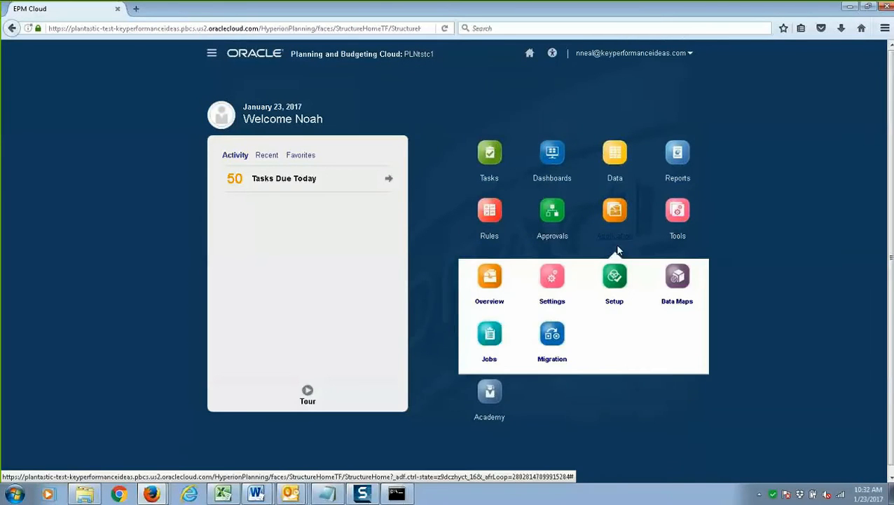
{"action": "left_click", "coordinate": [489, 284]}
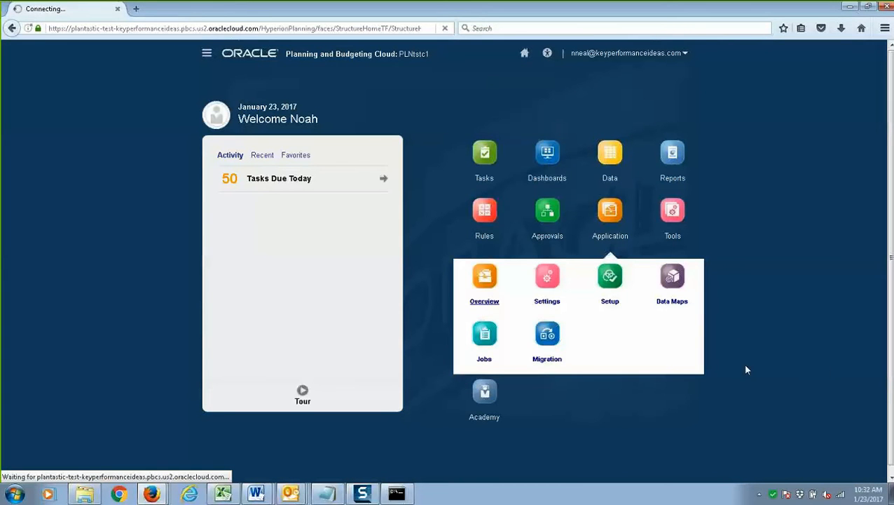
{"action": "mouse_move", "coordinate": [714, 372]}
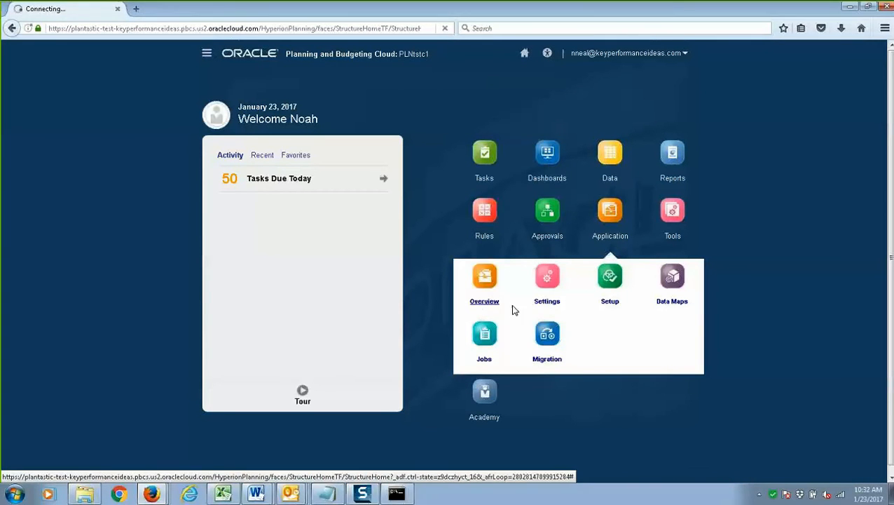
{"action": "scroll", "scroll_direction": "down", "scroll_amount": 3}
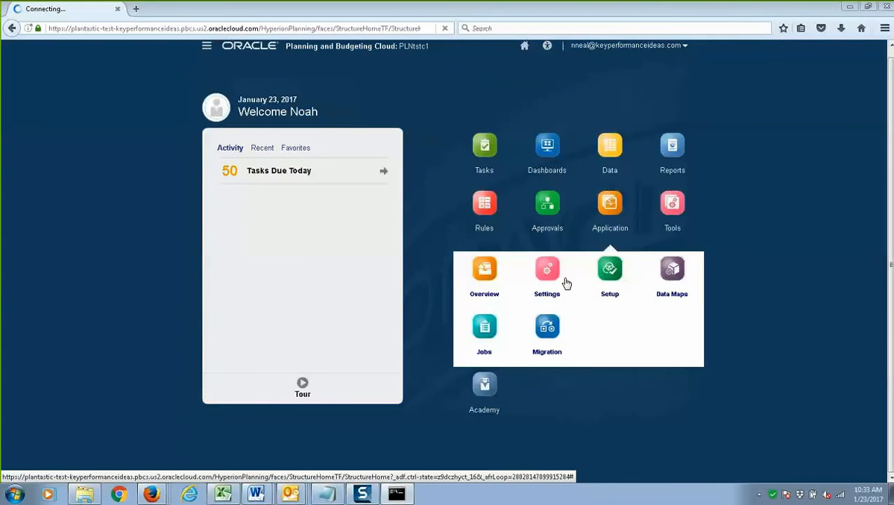
{"action": "mouse_move", "coordinate": [480, 342]}
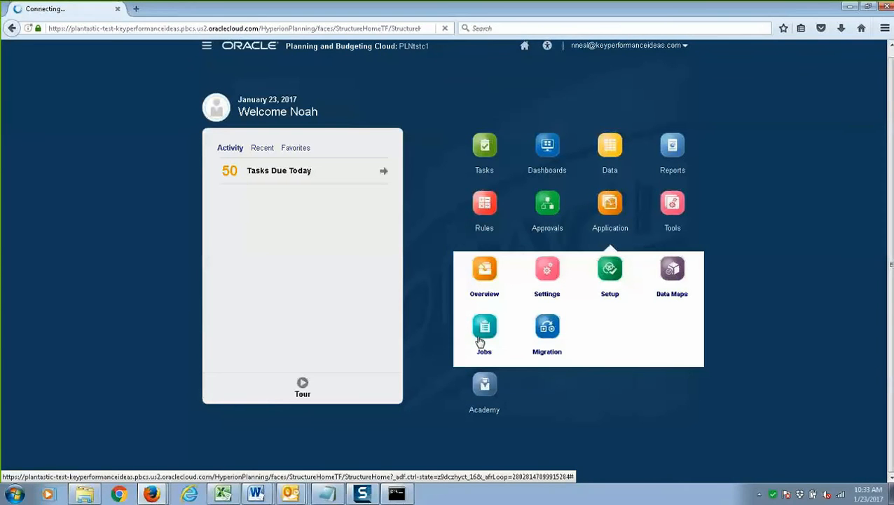
{"action": "left_click", "coordinate": [484, 329]}
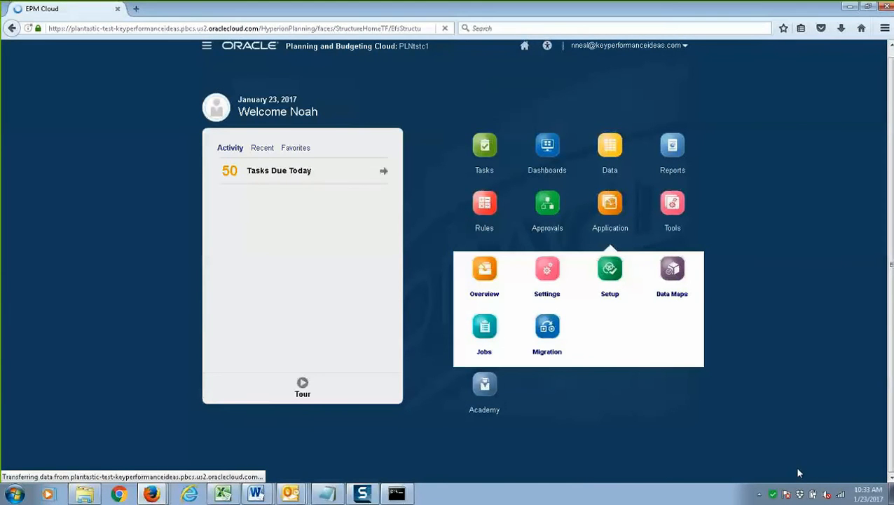
{"action": "left_click", "coordinate": [484, 273]}
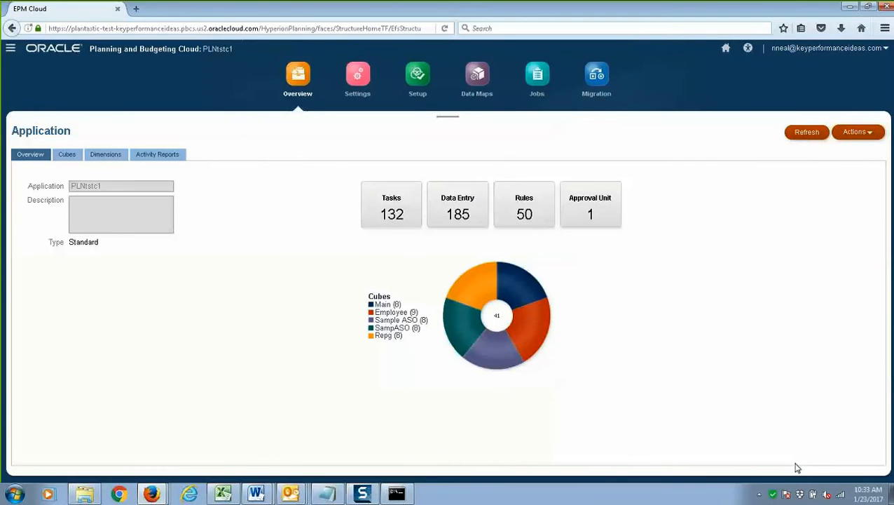
{"action": "mouse_move", "coordinate": [747, 400]}
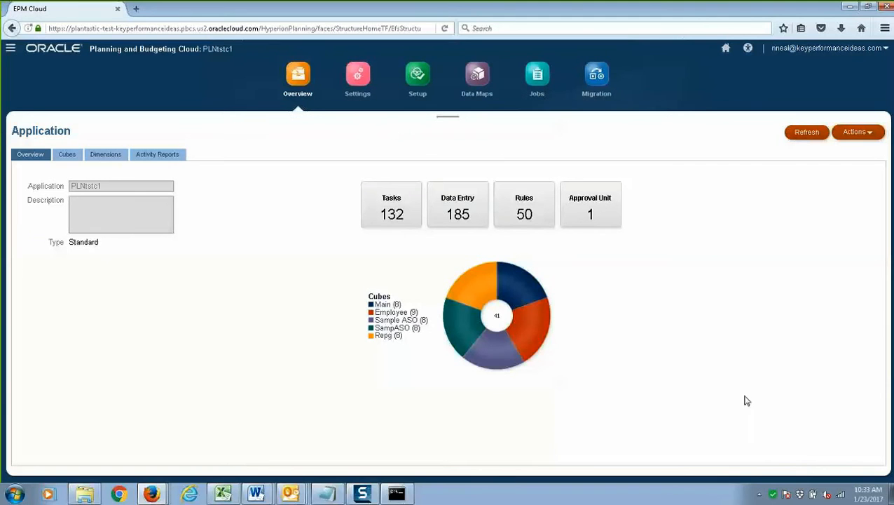
{"action": "mouse_move", "coordinate": [813, 316]}
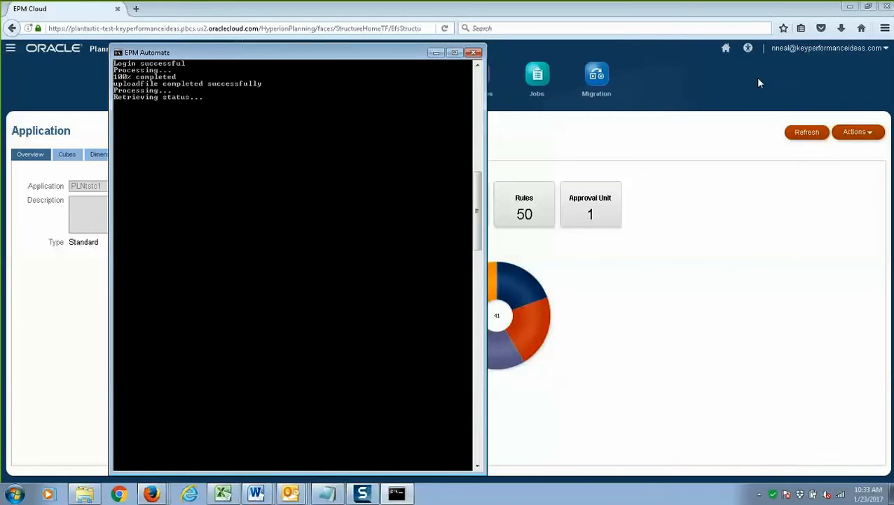
{"action": "mouse_move", "coordinate": [731, 141]}
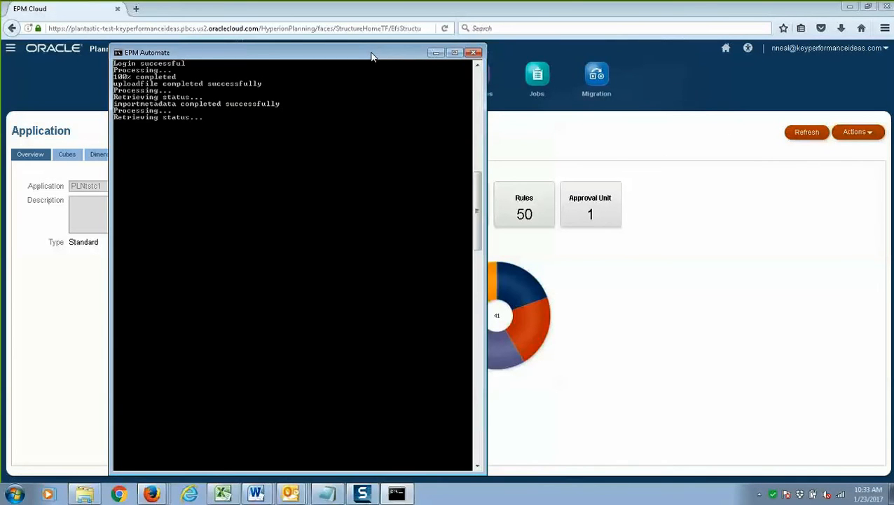
{"action": "mouse_move", "coordinate": [198, 96]}
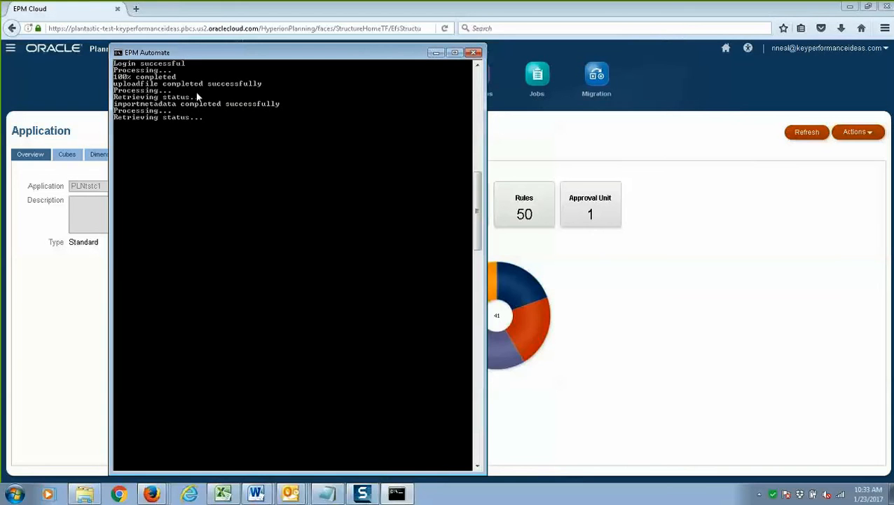
{"action": "mouse_move", "coordinate": [198, 143]}
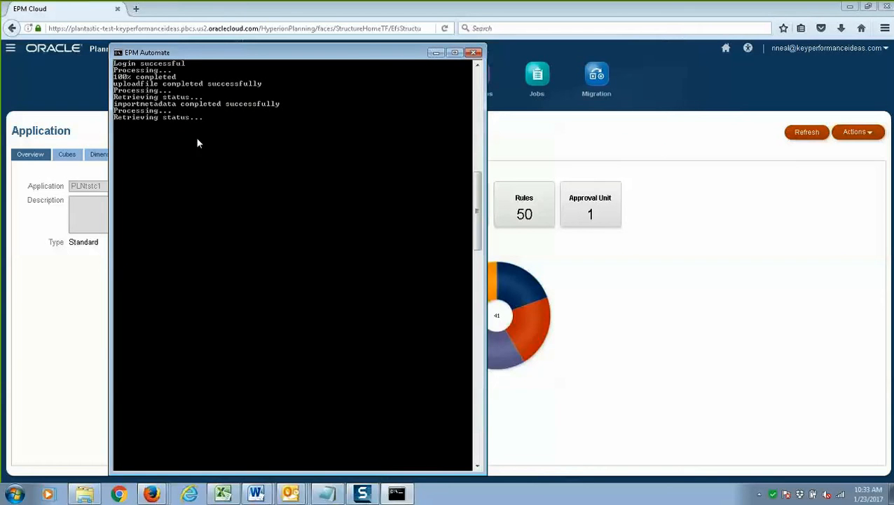
{"action": "mouse_move", "coordinate": [503, 90]}
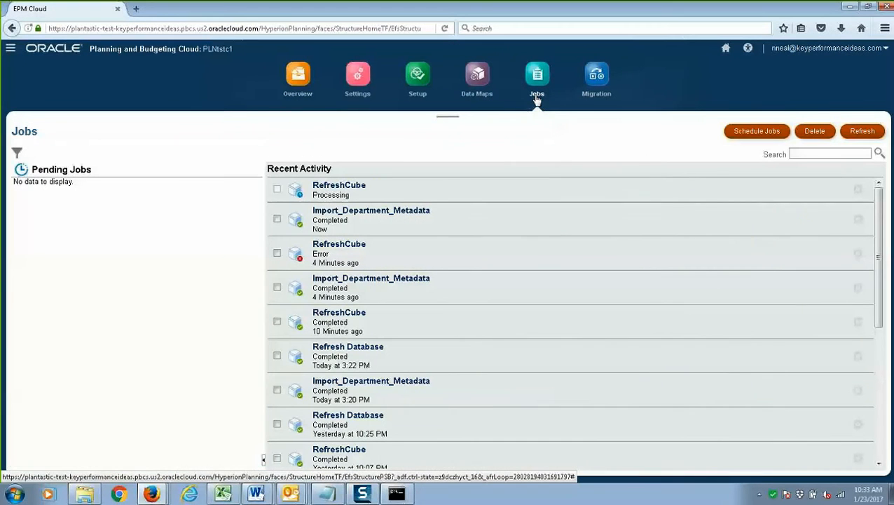
{"action": "mouse_move", "coordinate": [210, 160]}
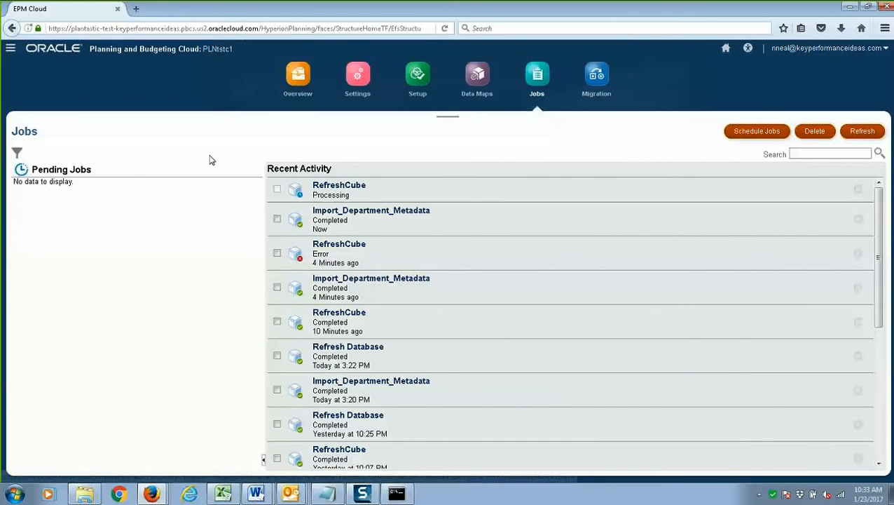
{"action": "mouse_move", "coordinate": [426, 210]}
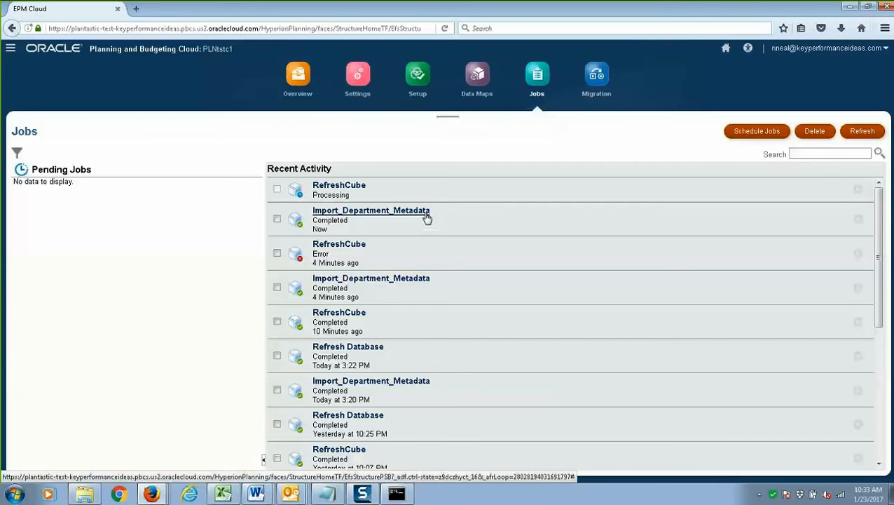
{"action": "mouse_move", "coordinate": [361, 204]}
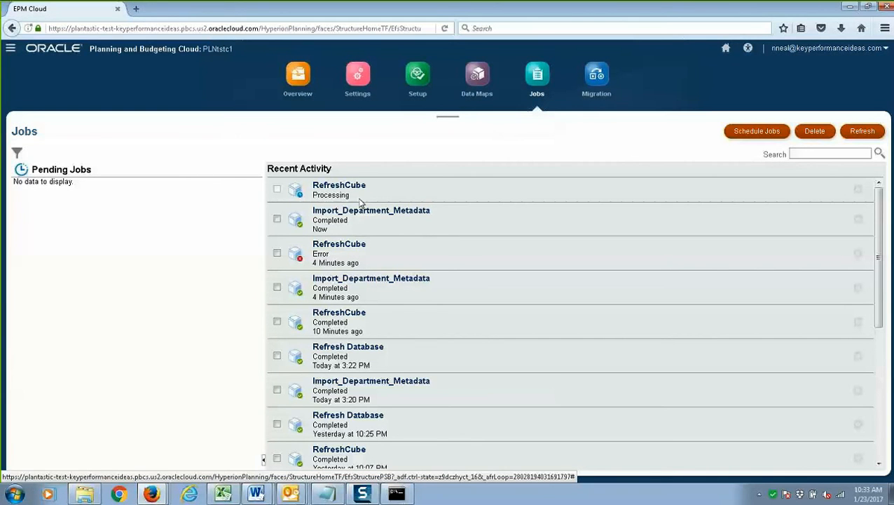
{"action": "mouse_move", "coordinate": [471, 182]}
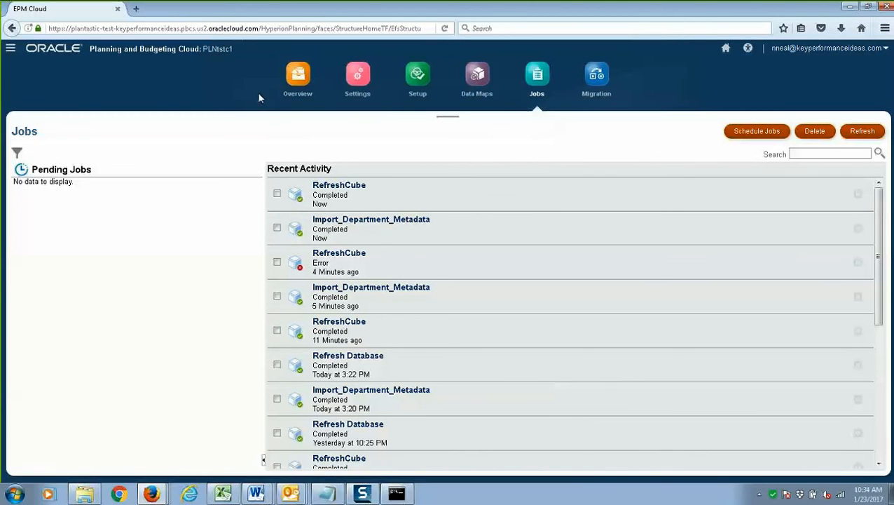
Open the dimension editor after RefreshCube shows Completed
{"action": "left_click", "coordinate": [10, 48]}
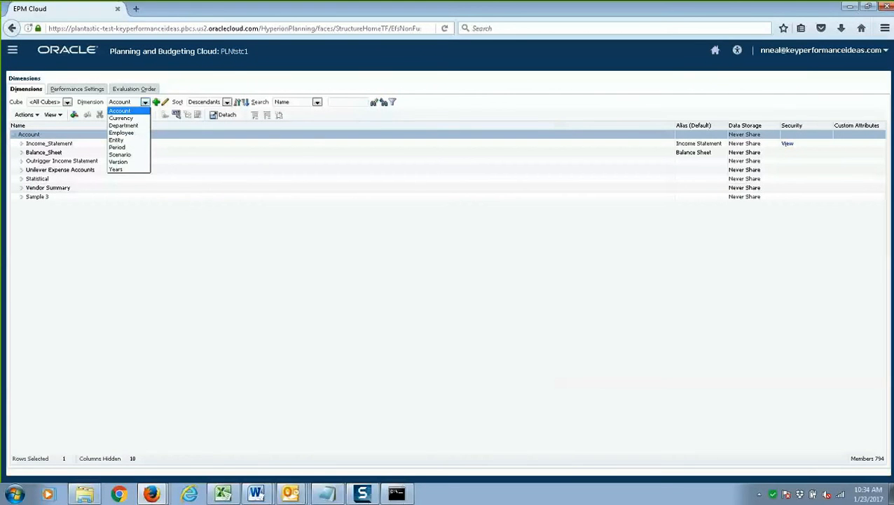
Expand Total_Department and widen the Alias column to read New_Department's alias
{"action": "left_click", "coordinate": [123, 126]}
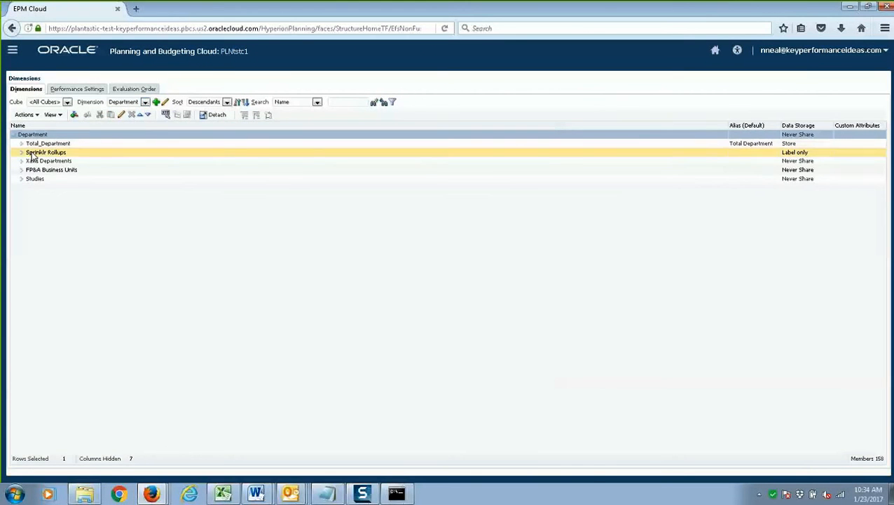
{"action": "left_click", "coordinate": [22, 143]}
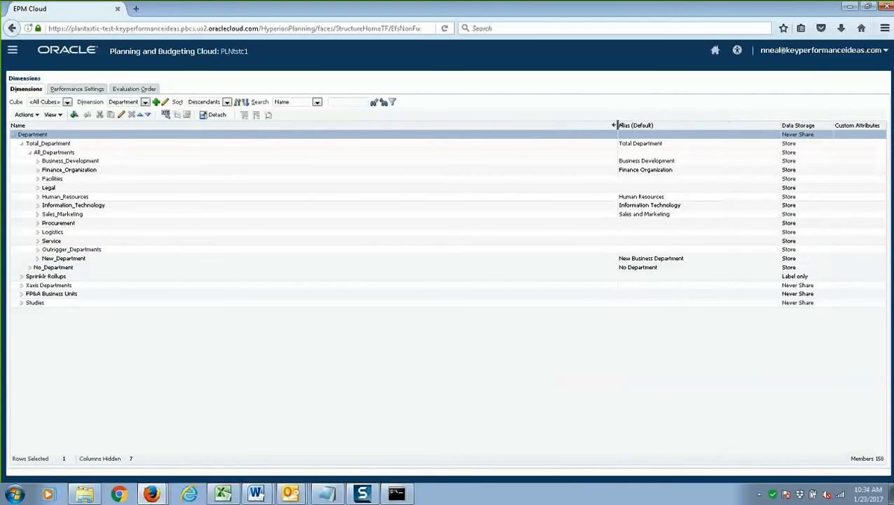
{"action": "left_click", "coordinate": [62, 214]}
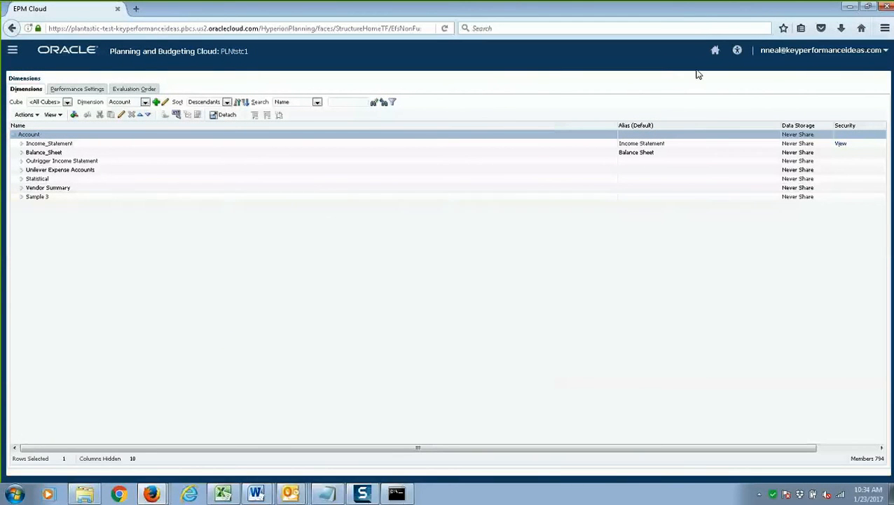
{"action": "left_click", "coordinate": [715, 50]}
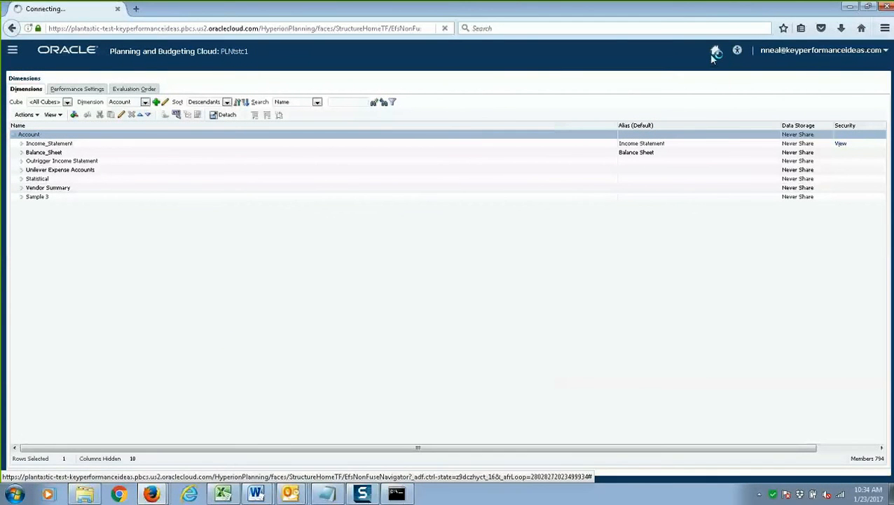